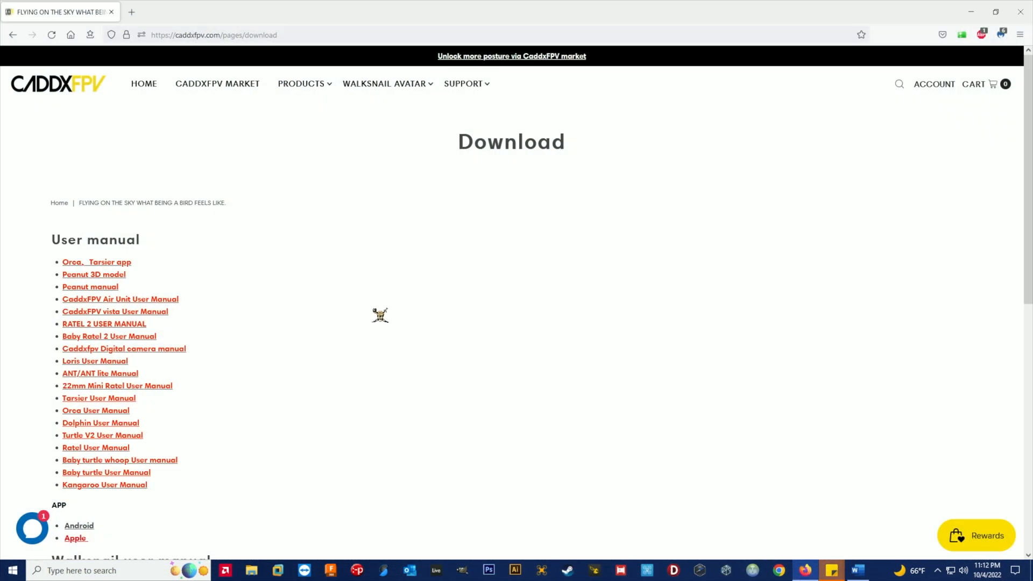
Download FC_OSD Font_update.rar from the Drive preview and save it to the Desktop
scroll(down, 3)
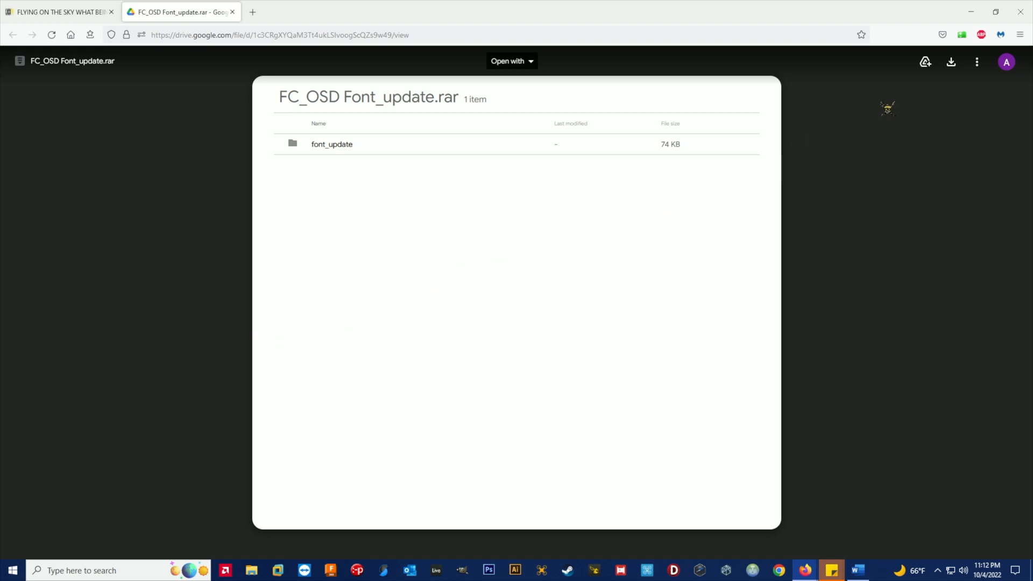
click(951, 61)
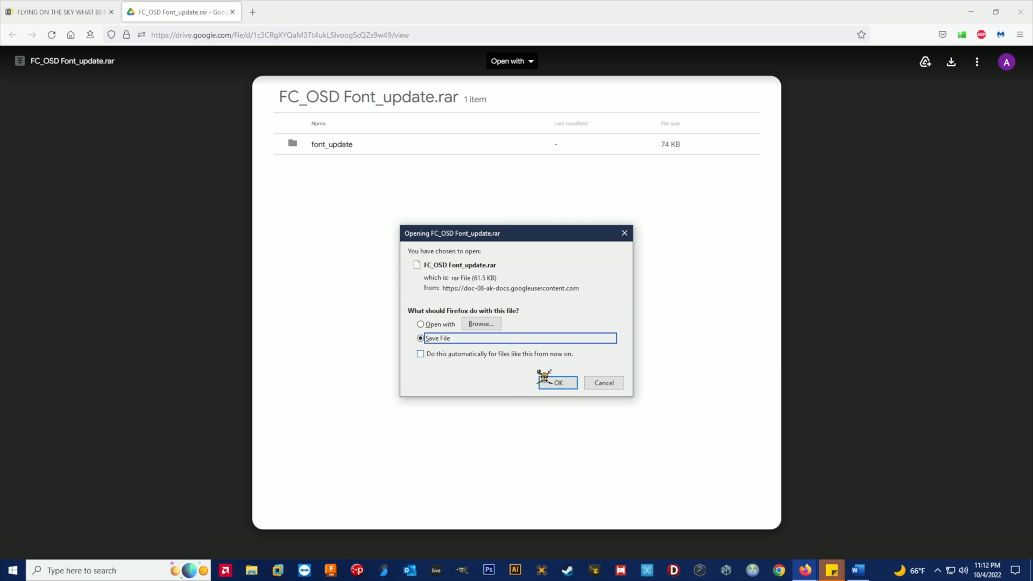
click(557, 383)
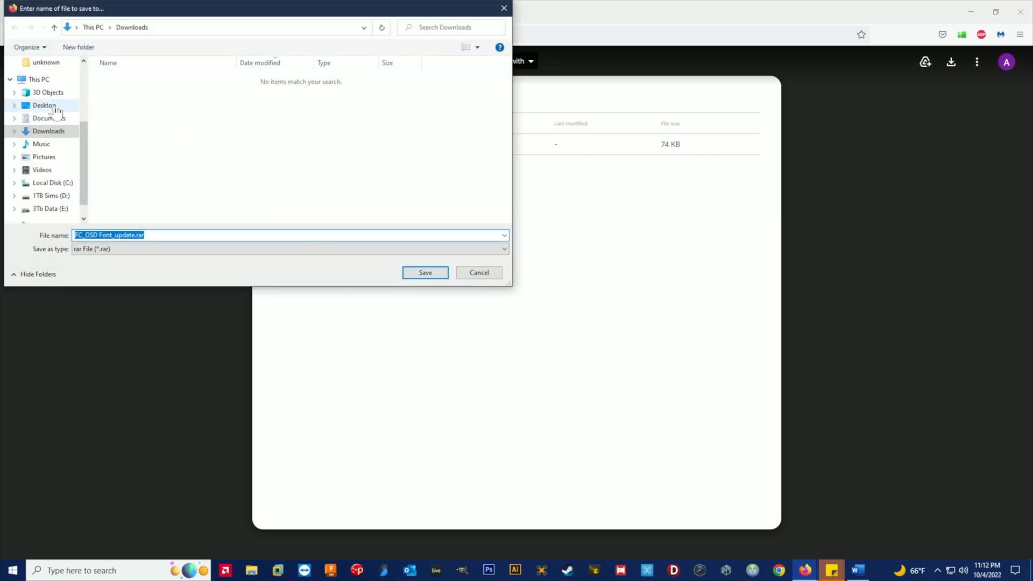
click(44, 106)
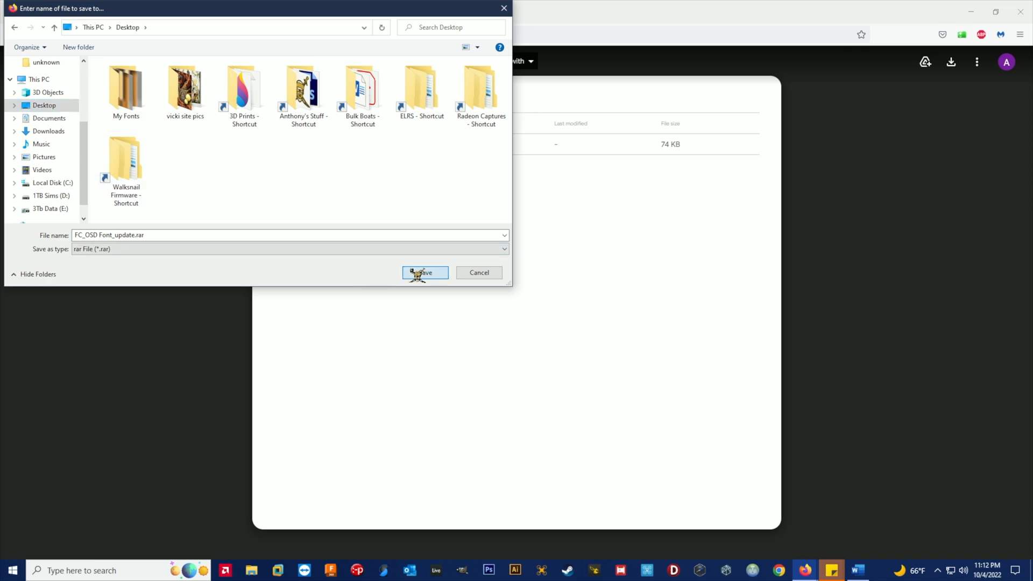
click(425, 273)
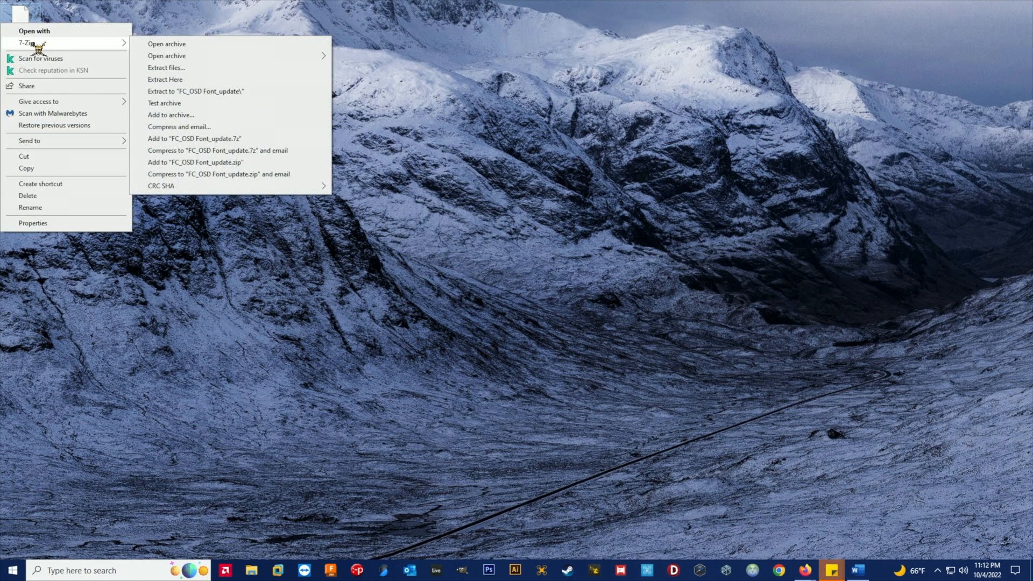
Extract the .rar with 7-Zip into its own FC_OSD Font_update folder
click(166, 67)
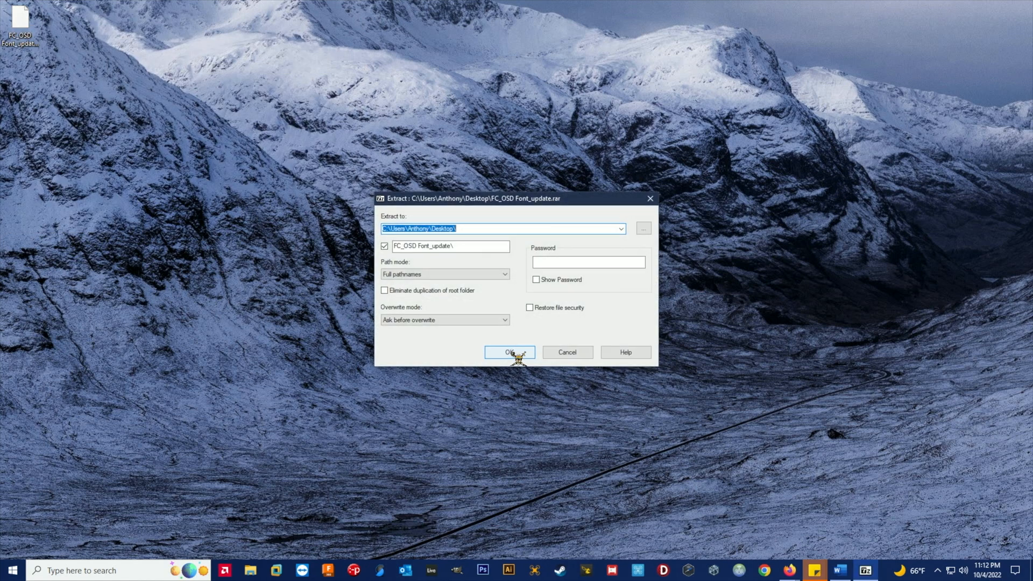
click(509, 351)
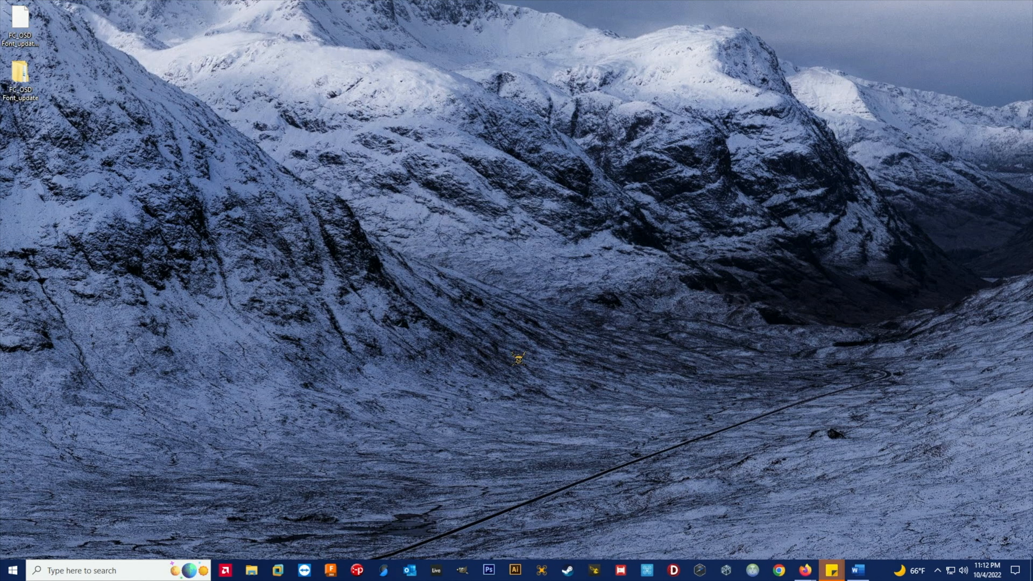
mouse_move(82, 96)
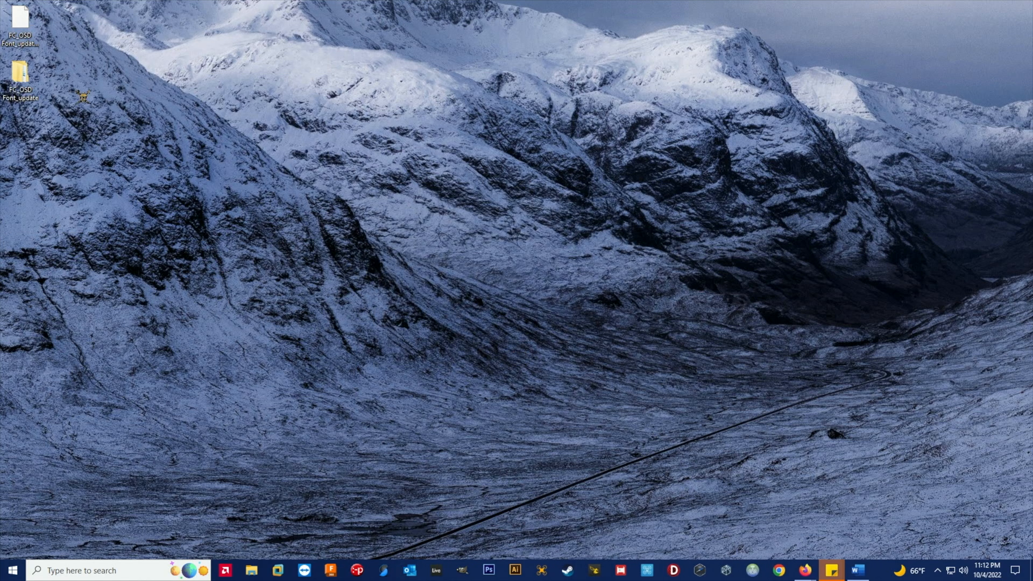
Open FC_OSD Font_update > font_update and select the user_ardu and user_bf font PNGs
double_click(20, 77)
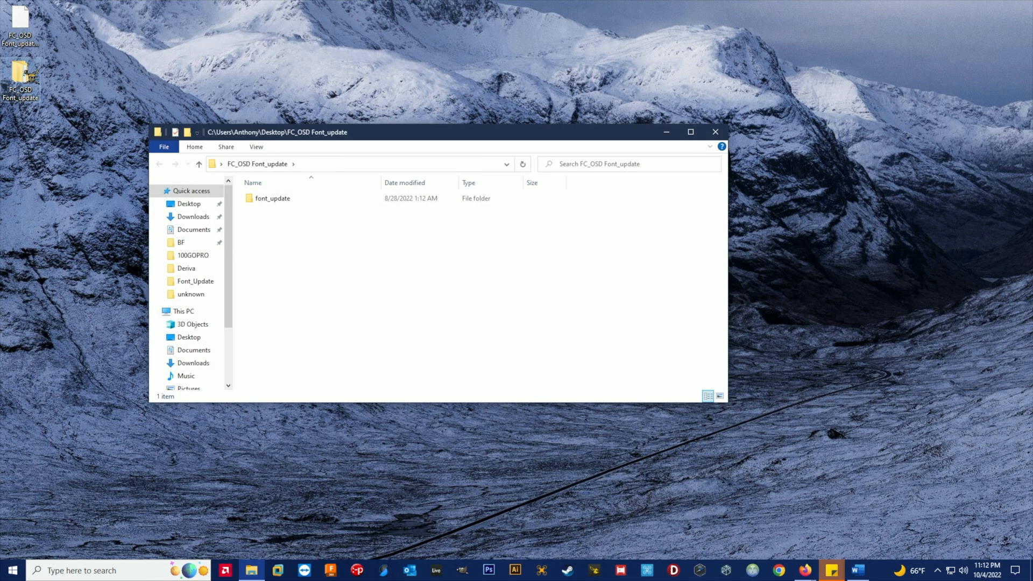
double_click(272, 199)
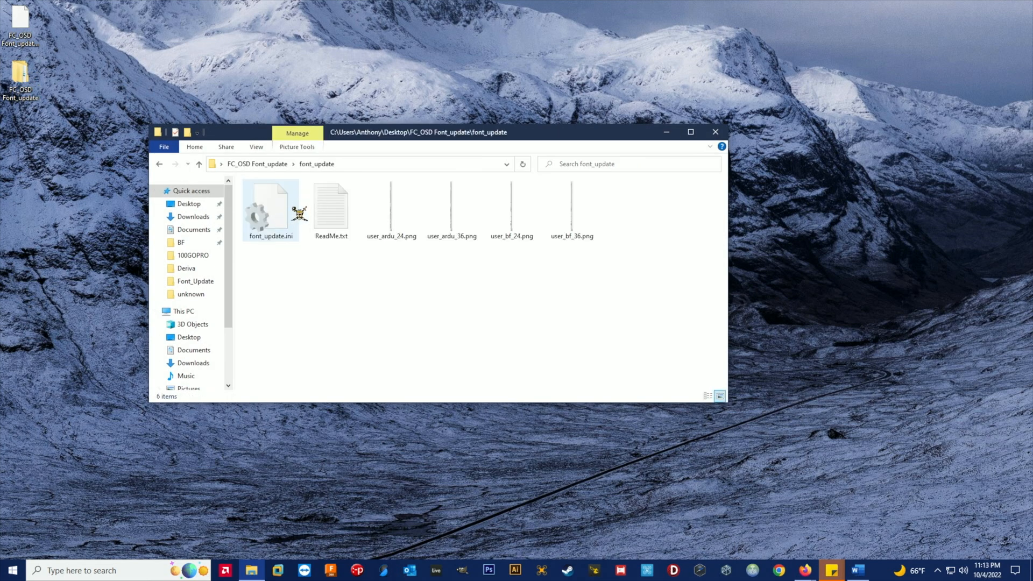
click(392, 205)
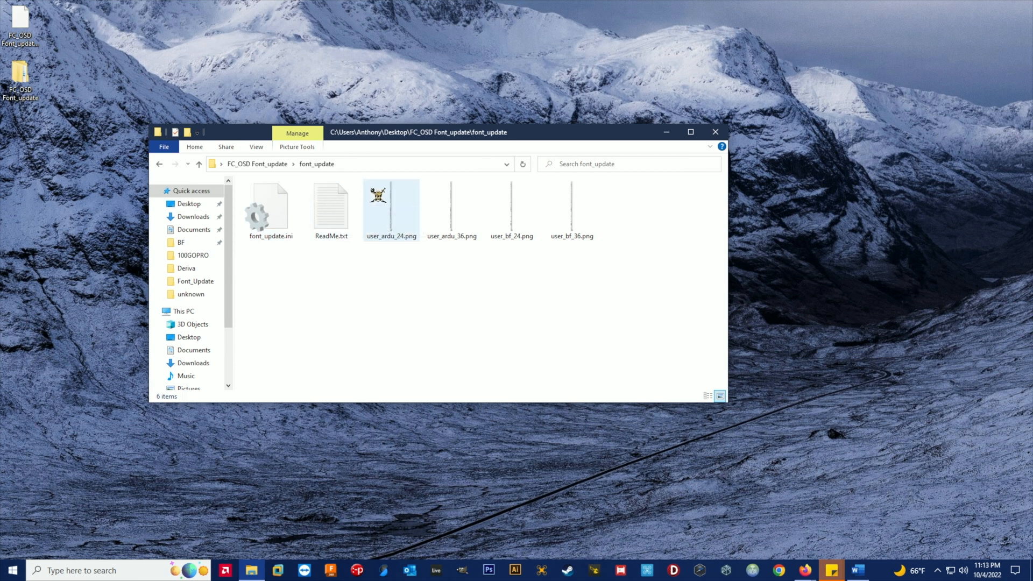
click(452, 204)
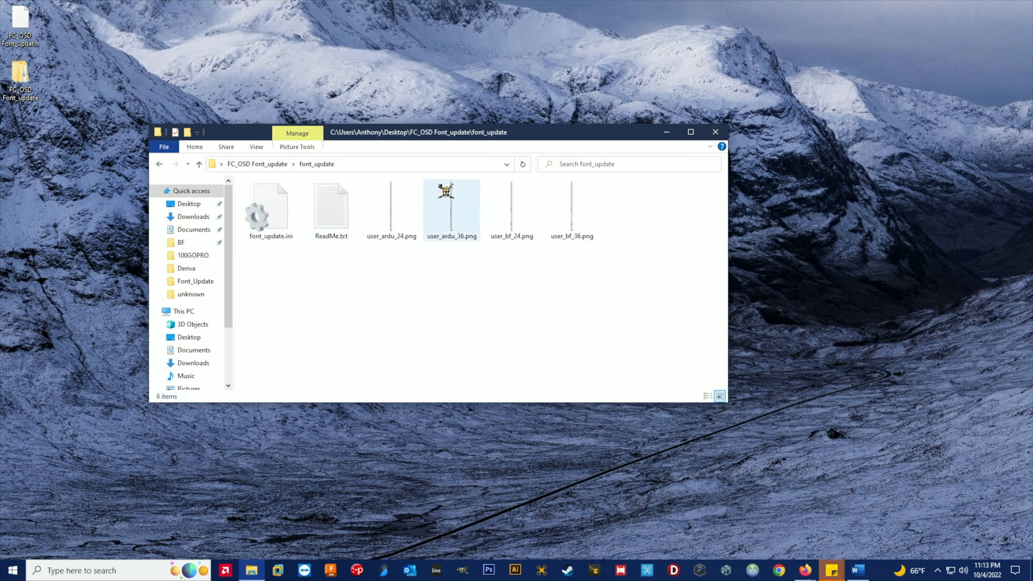
click(570, 208)
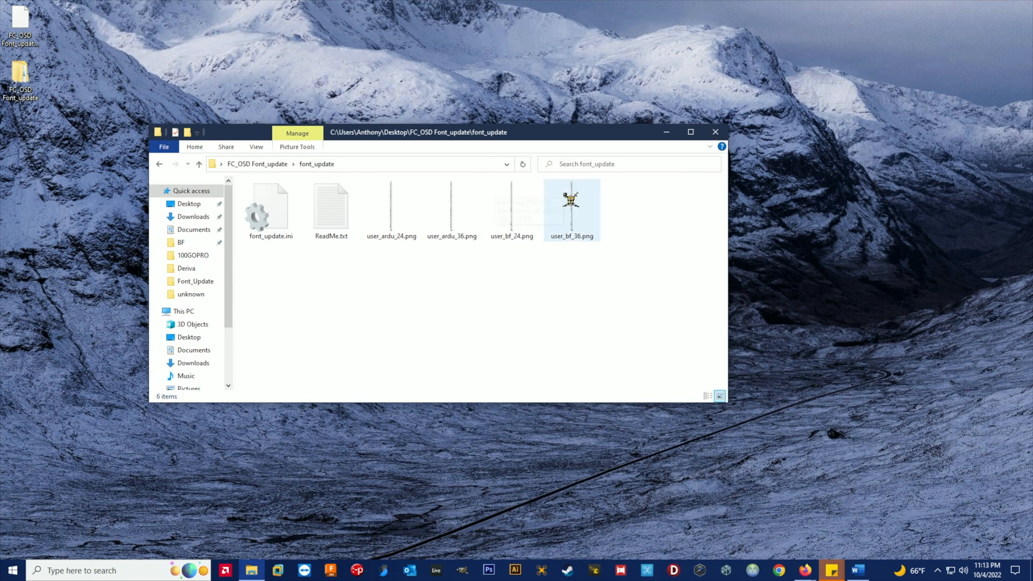
click(391, 209)
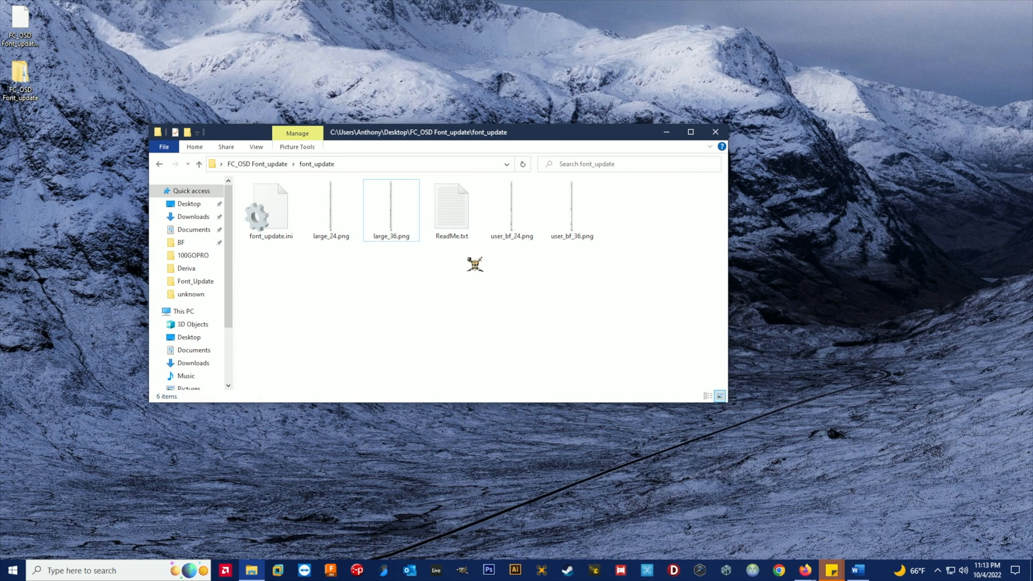
Rename the user_bf_24 and user_bf_36 font images to small_24.png and small_36.png
click(511, 211)
text(mall)
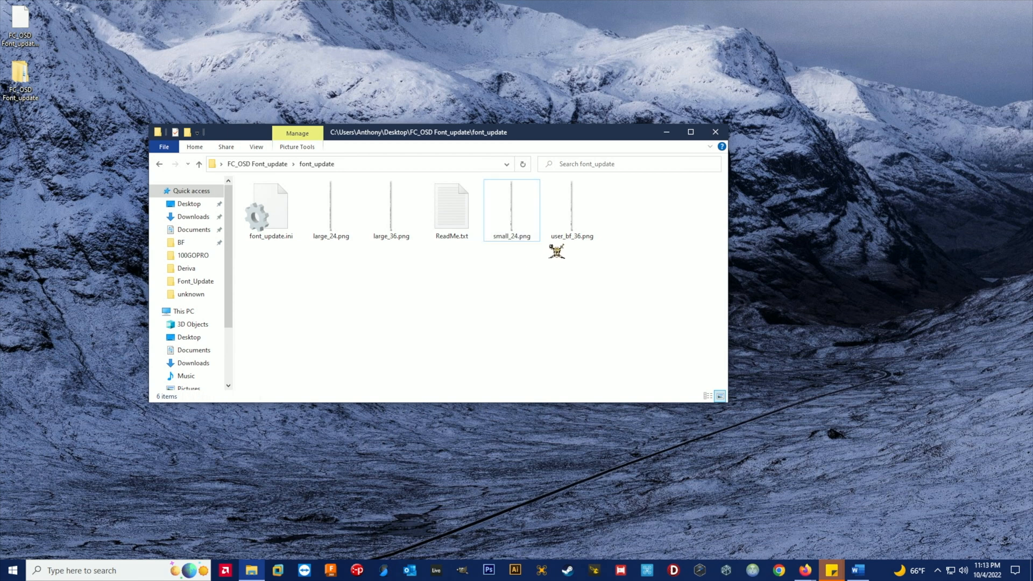
click(571, 207)
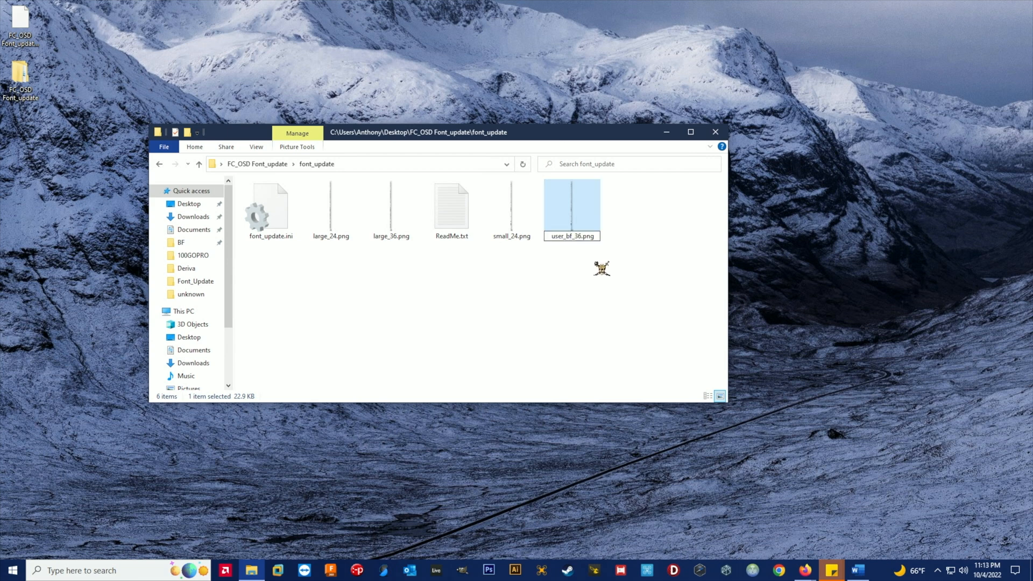
text(f_36.png)
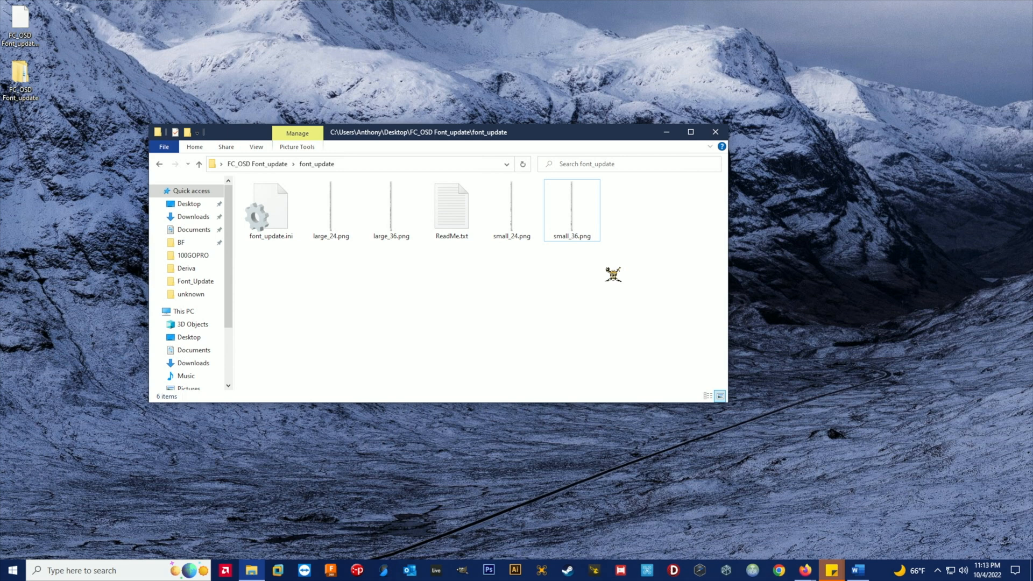
mouse_move(606, 273)
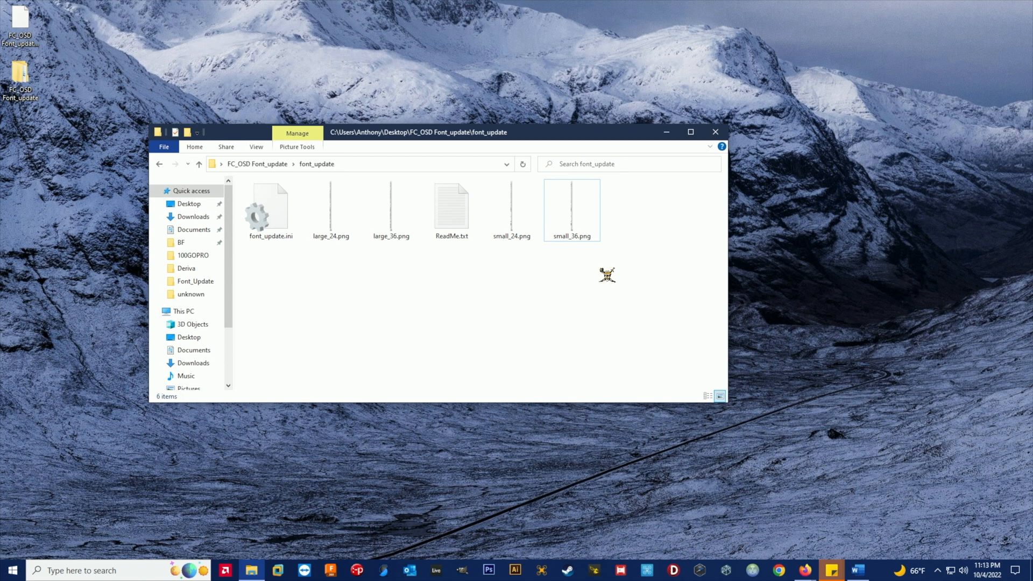
drag(417, 132, 491, 66)
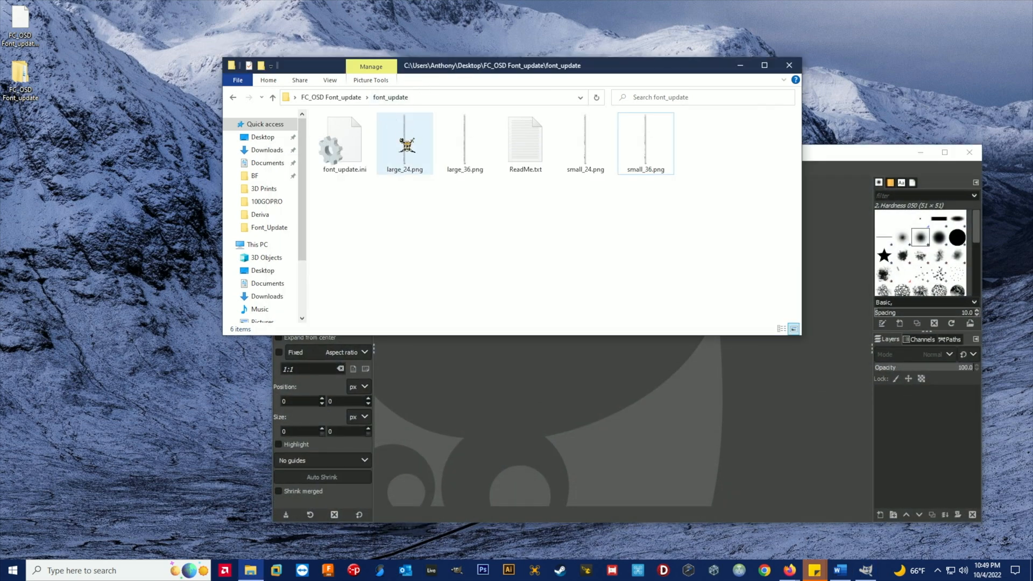
Open large_24.png maximized in GIMP and select its white letter fill by colour
click(405, 138)
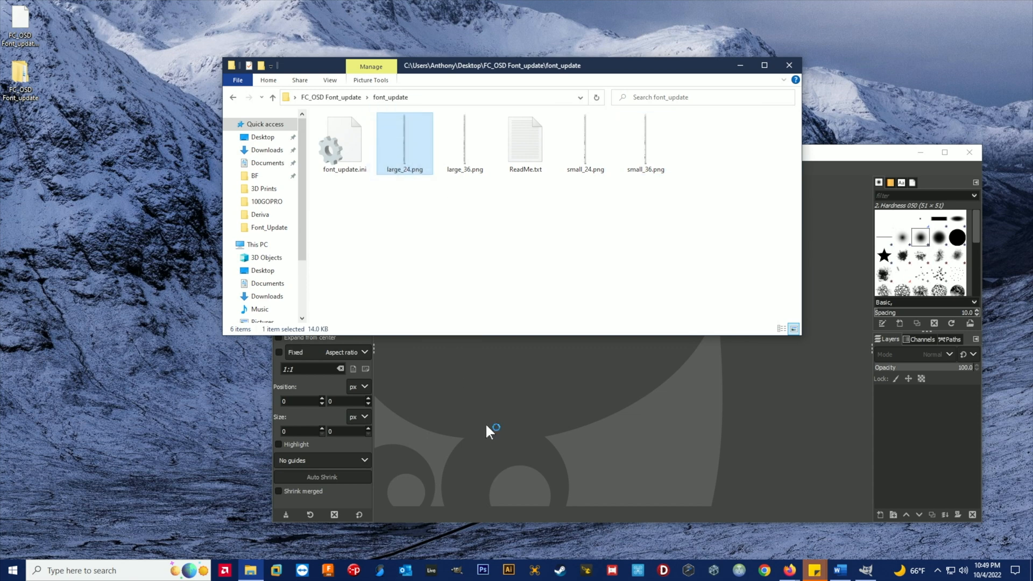
double_click(404, 138)
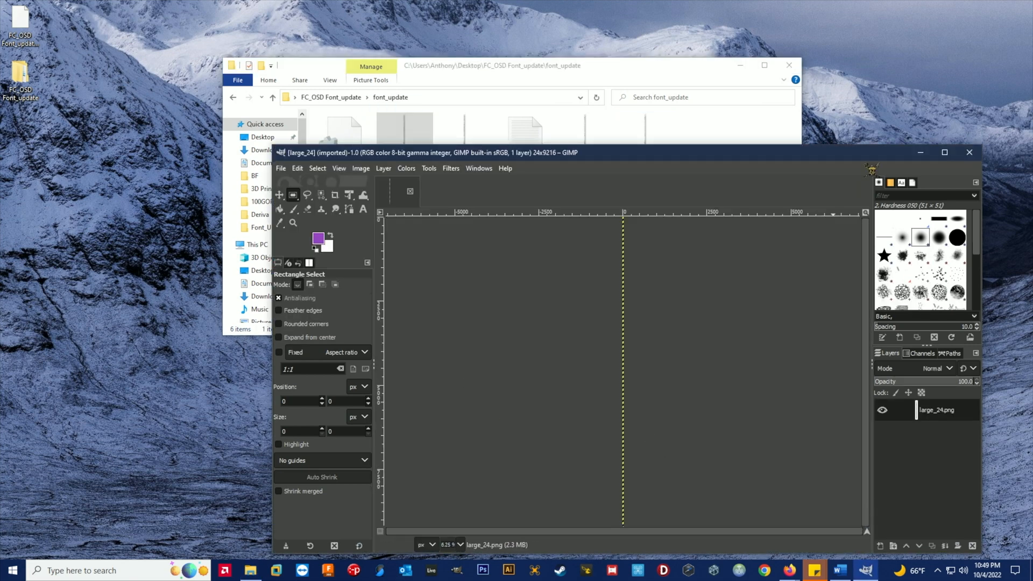
click(944, 152)
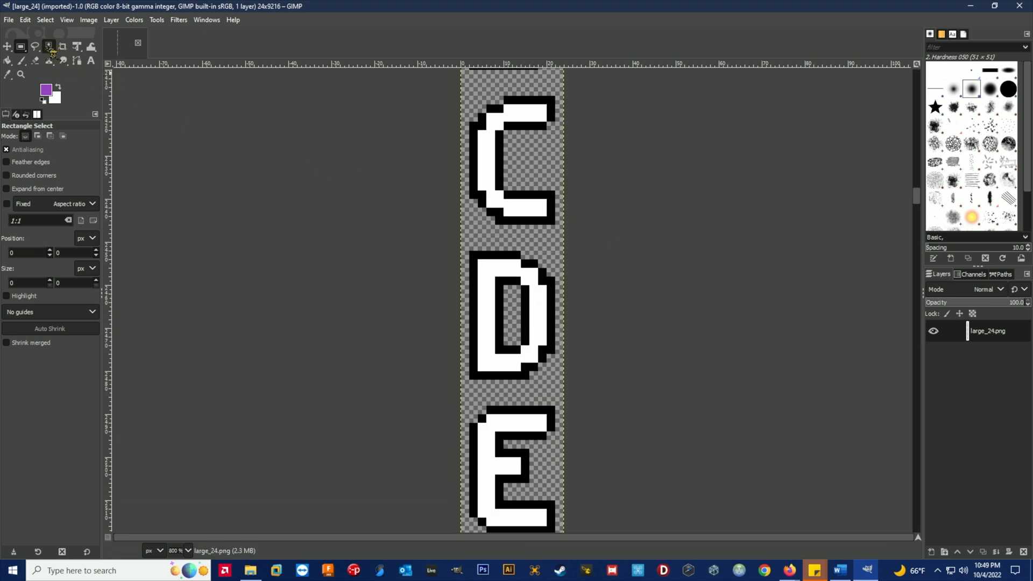
click(49, 46)
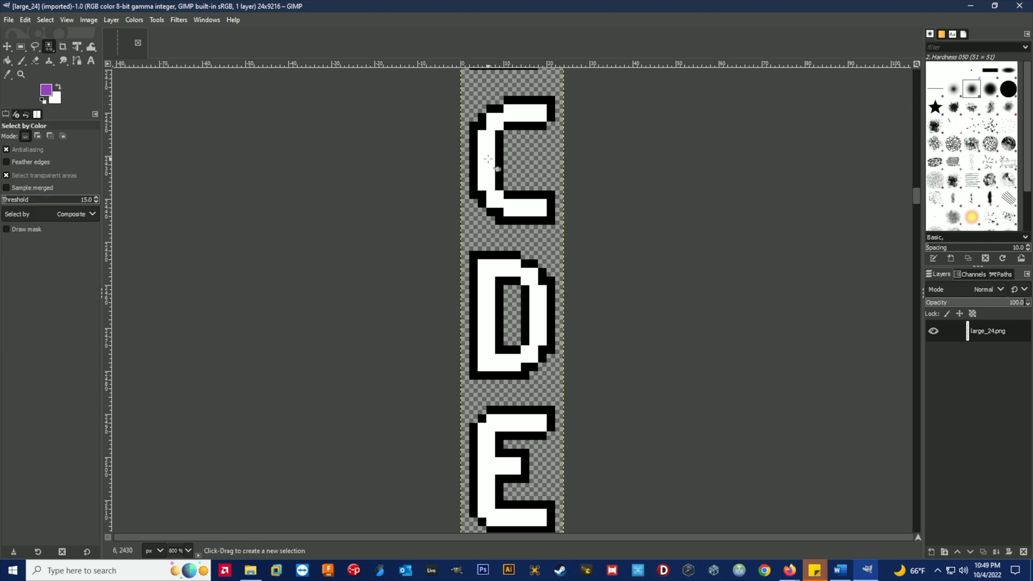
click(496, 169)
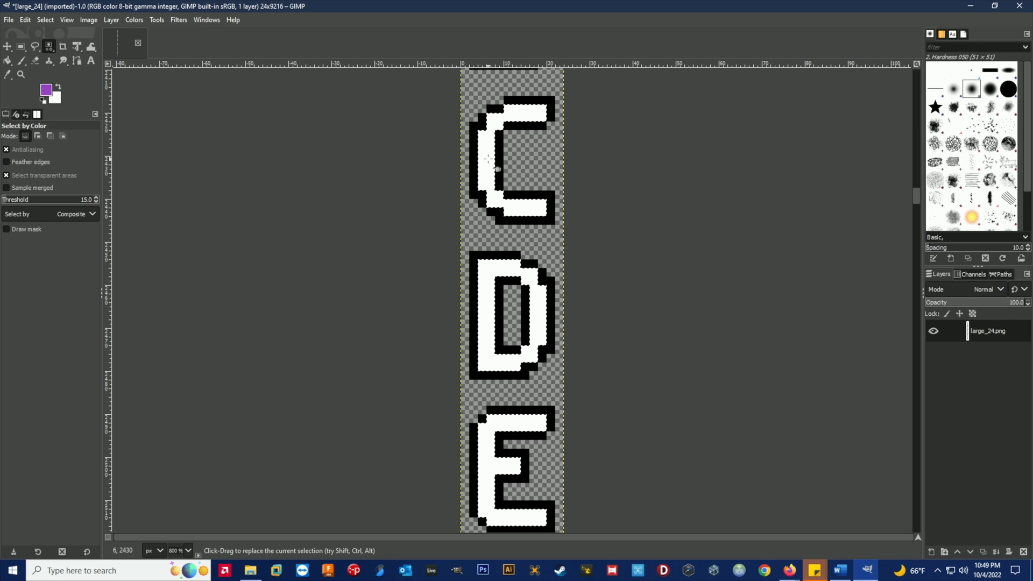
click(496, 170)
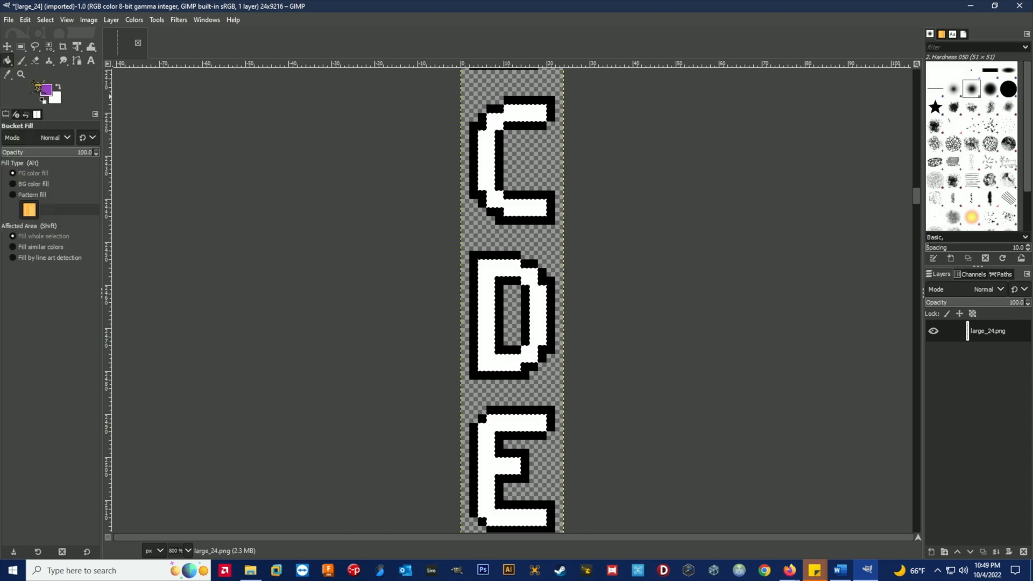
Set a gold foreground colour and export the image over large_24.png, replacing it
click(43, 89)
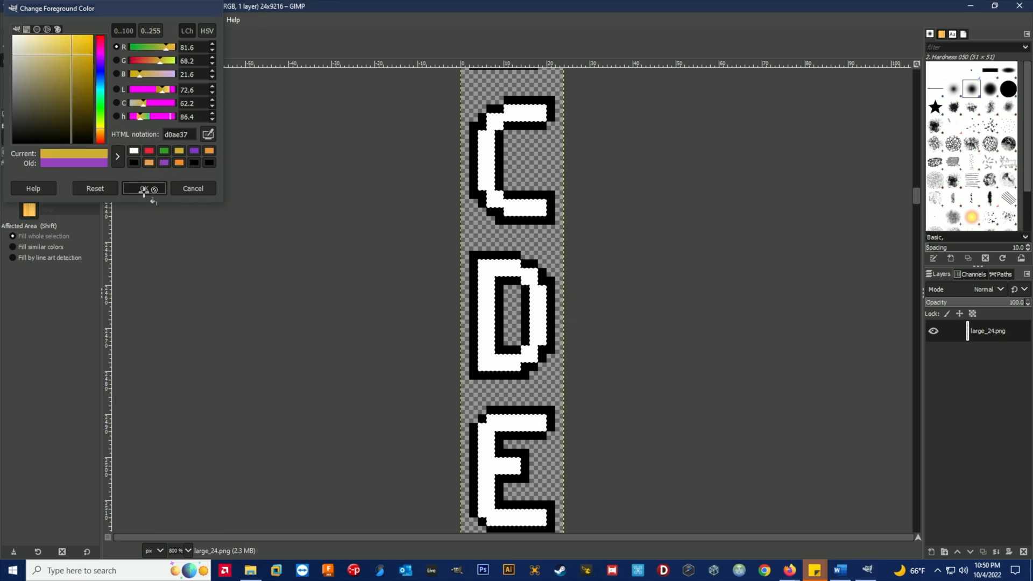
click(143, 188)
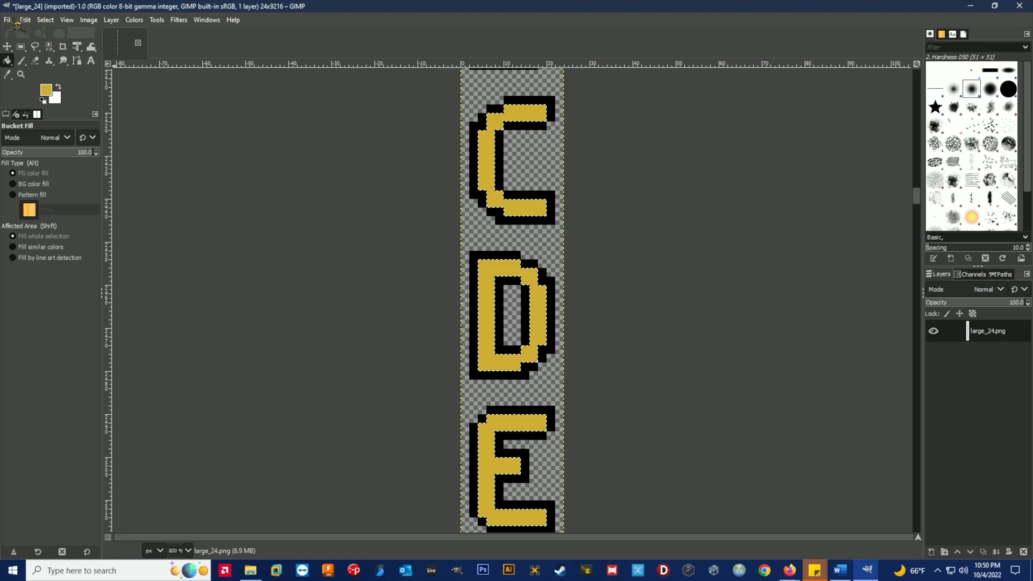
click(8, 20)
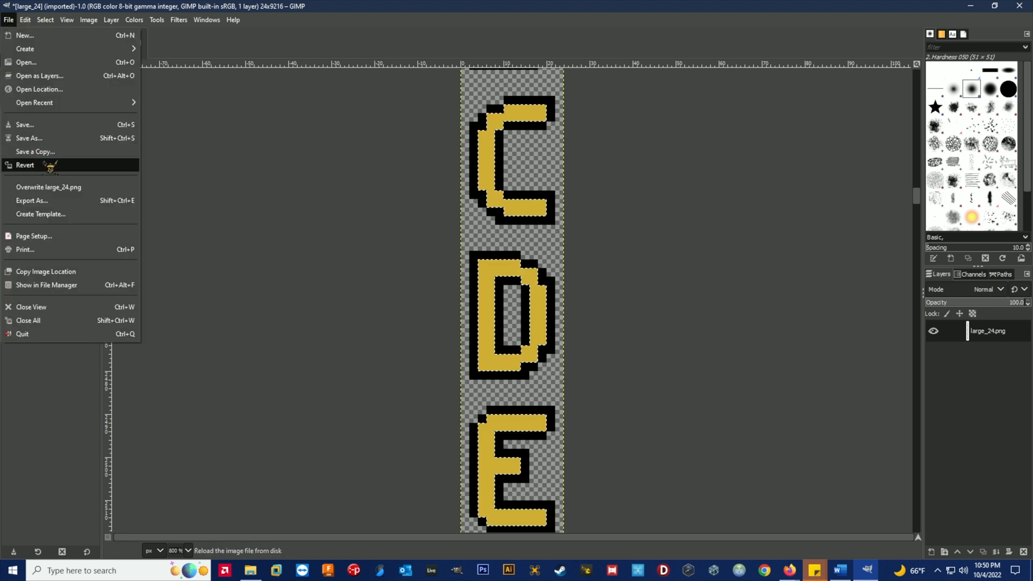
click(31, 201)
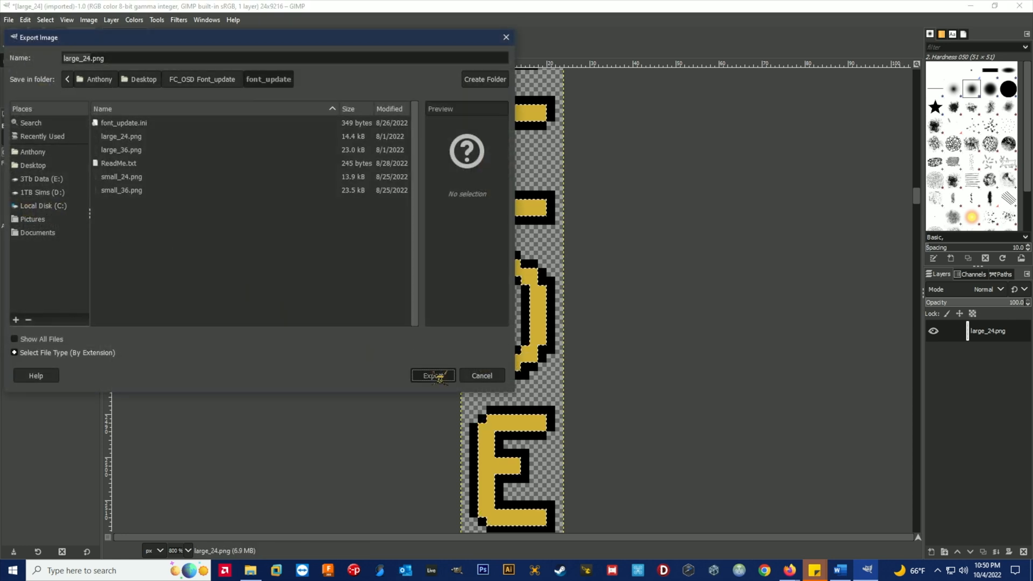
click(432, 376)
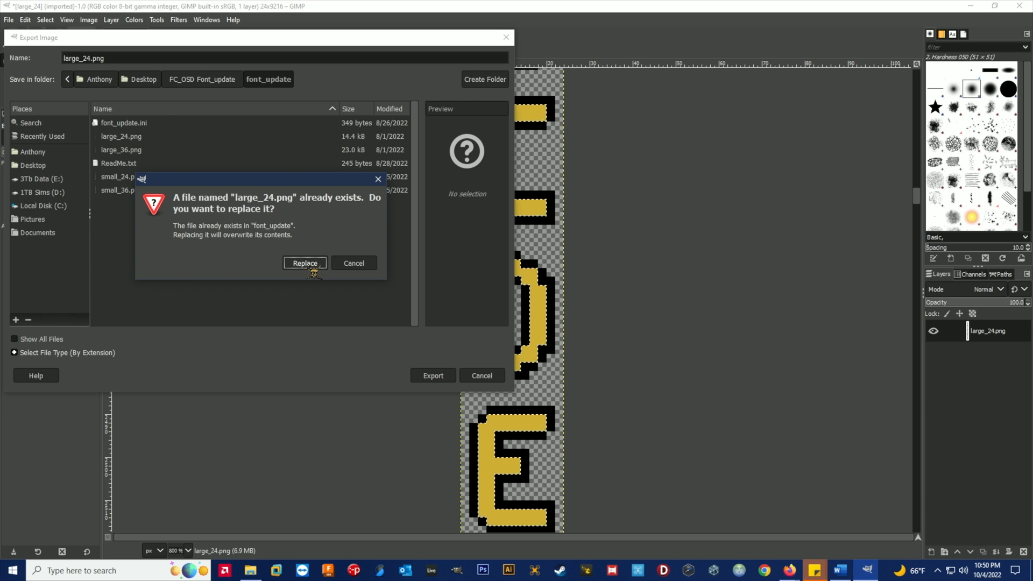
click(304, 263)
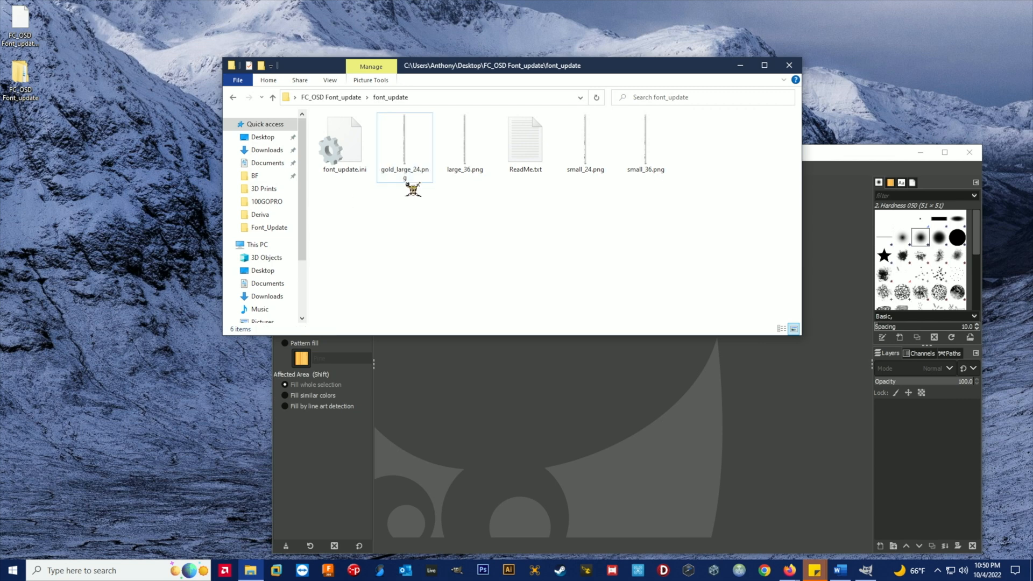
Bucket-fill the selected white glyph areas with gold
click(464, 138)
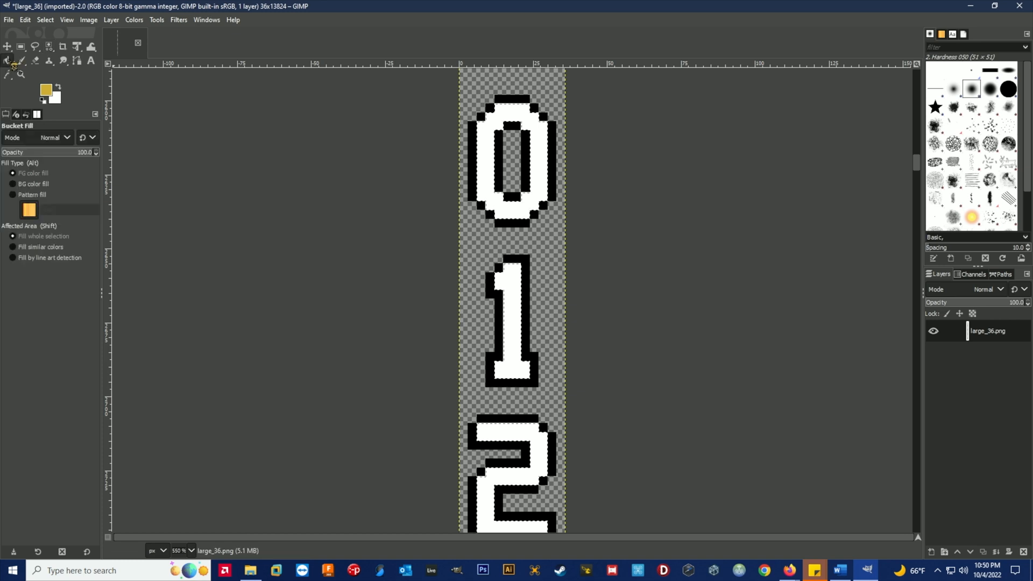
click(531, 425)
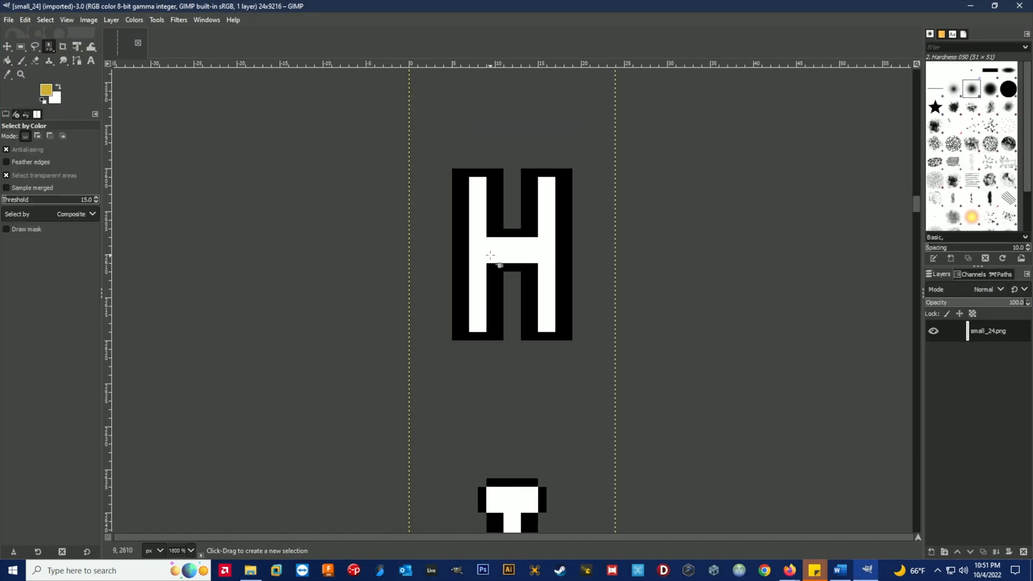
click(8, 19)
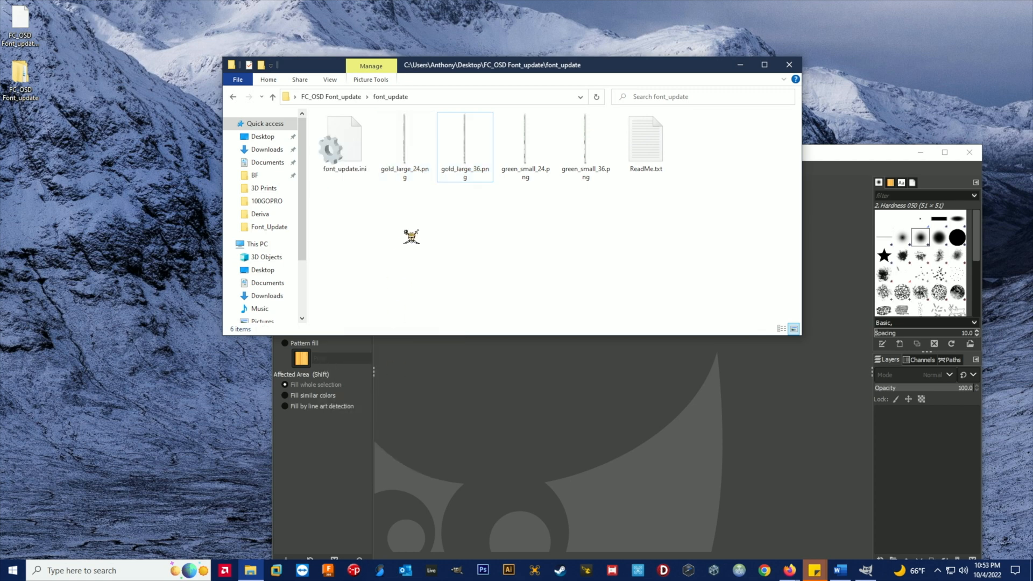
Paste copies of the two gold font images and rename them red_24.png and red_36.png
right_click(411, 236)
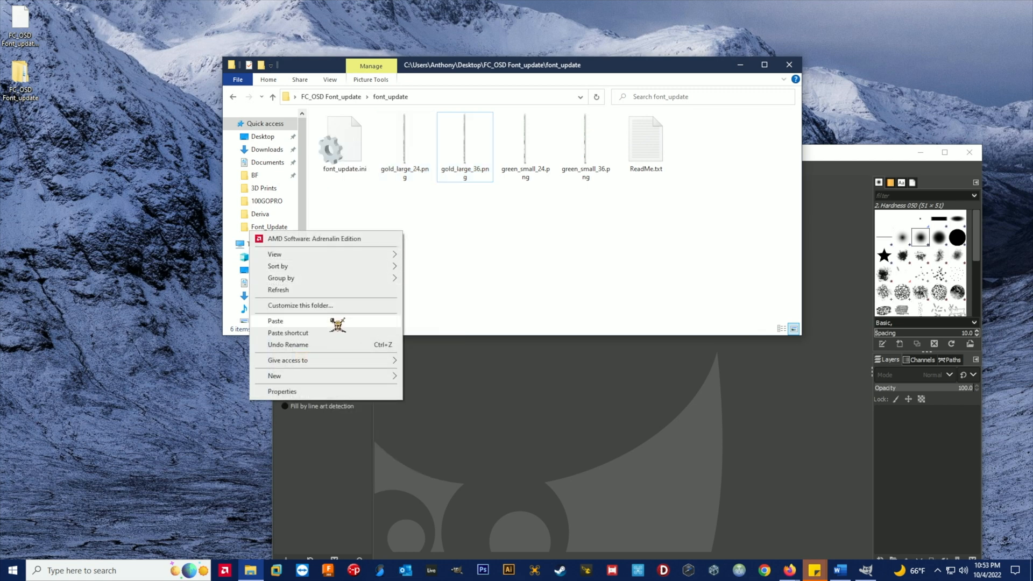
click(276, 321)
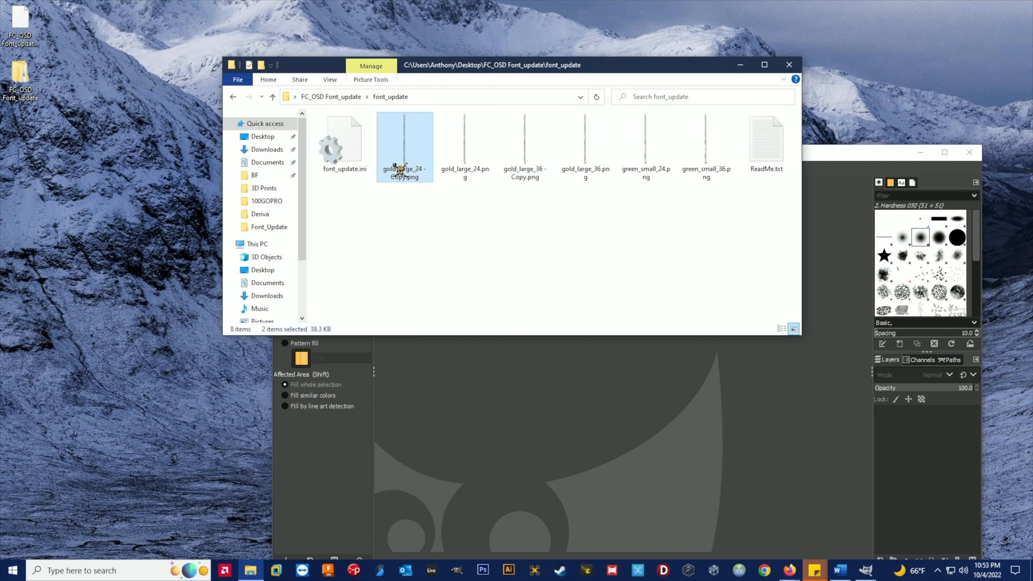
click(404, 139)
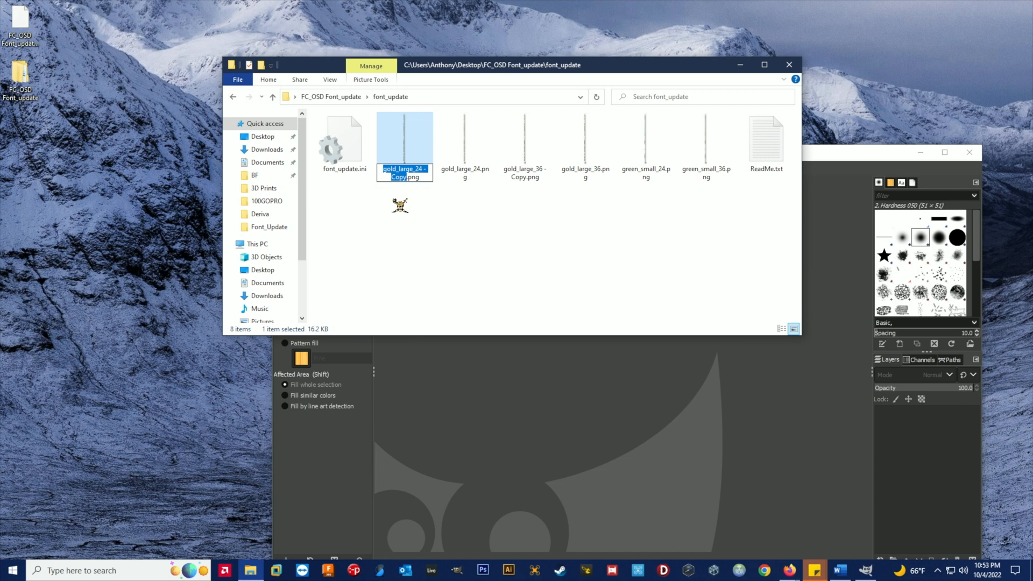
text(red.png)
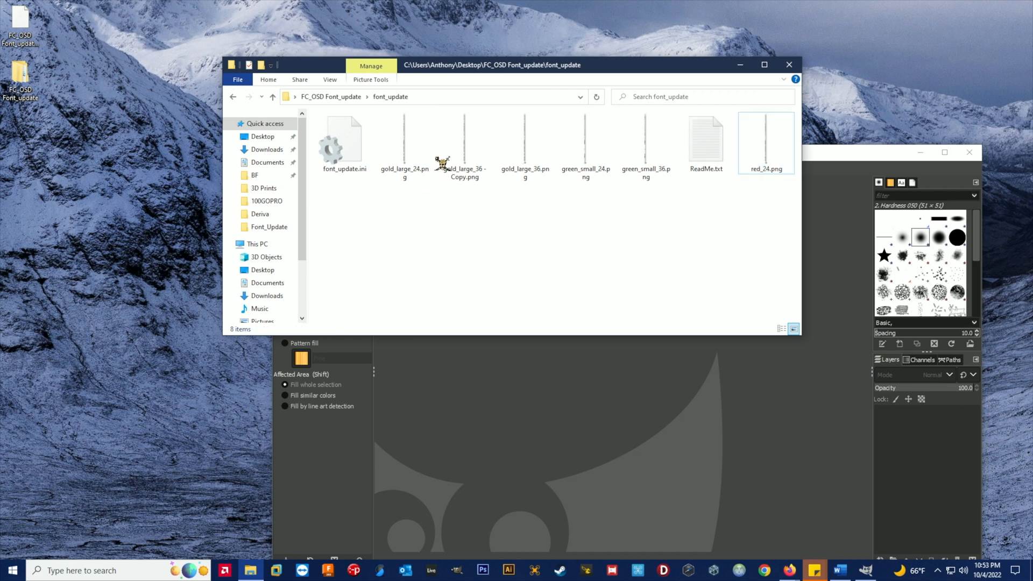
click(464, 141)
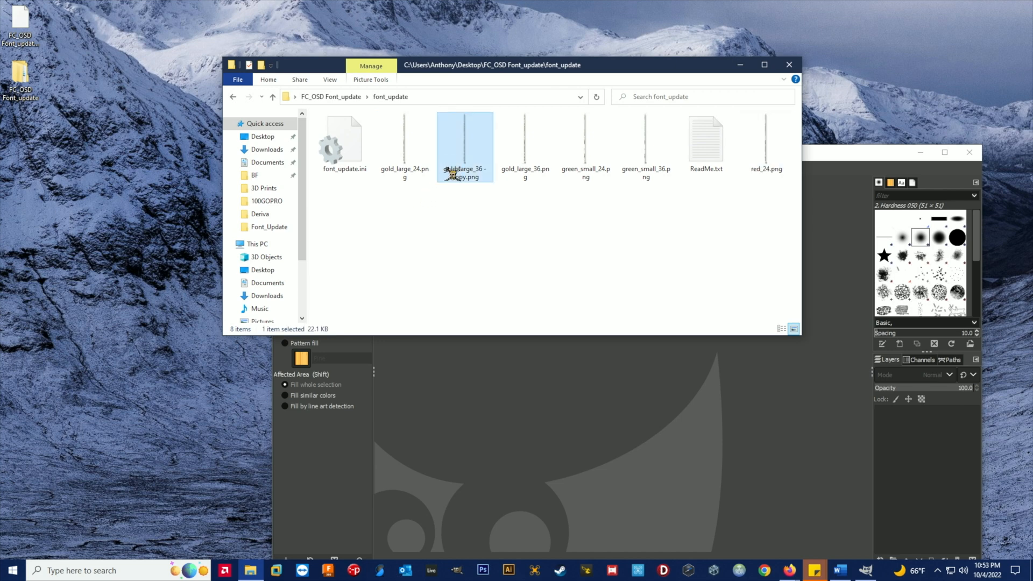
click(464, 172)
text(red_36)
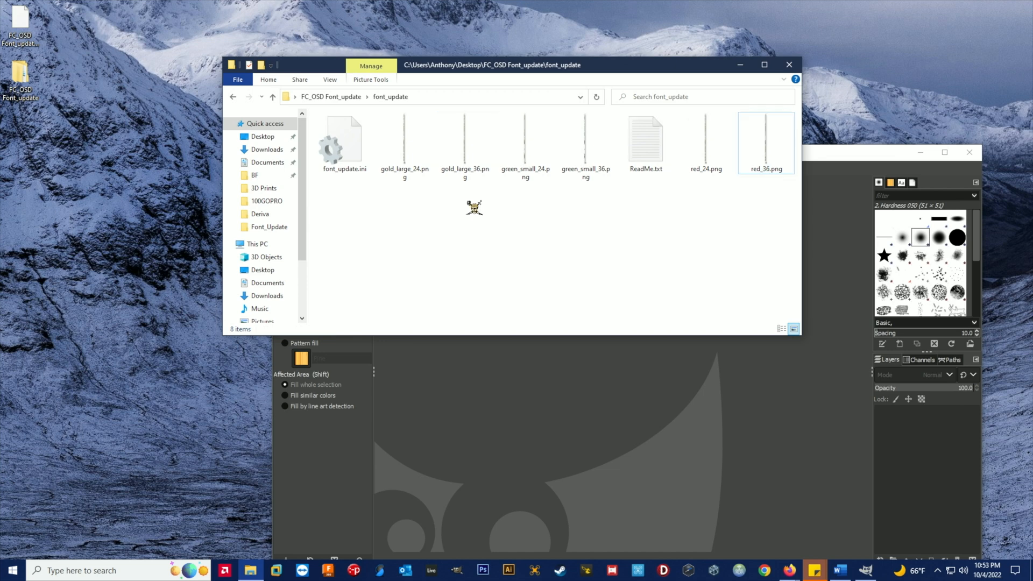
Open red_24.png in GIMP and export the red glyphs as red_36.png
click(705, 139)
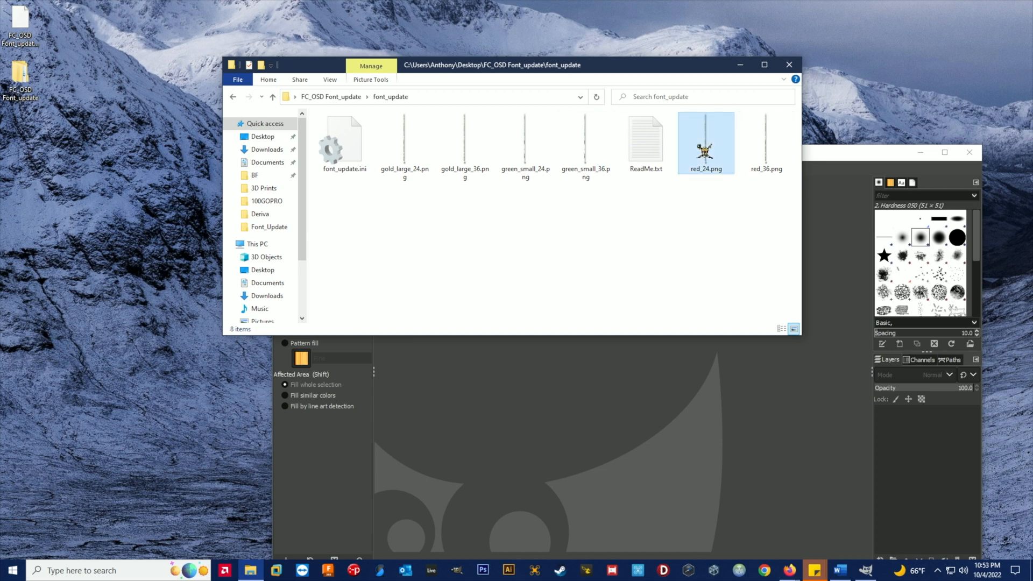
double_click(705, 139)
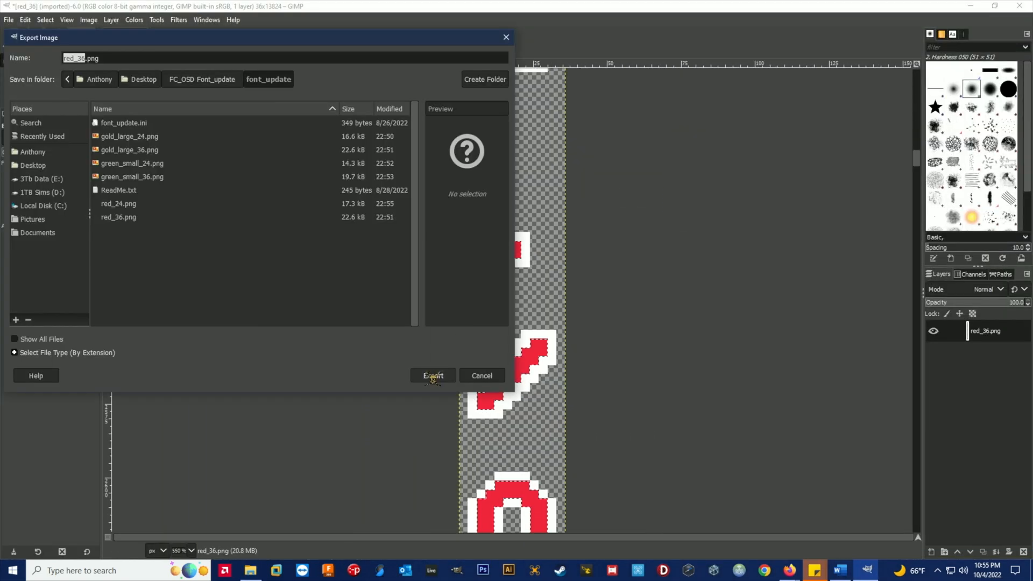
click(432, 375)
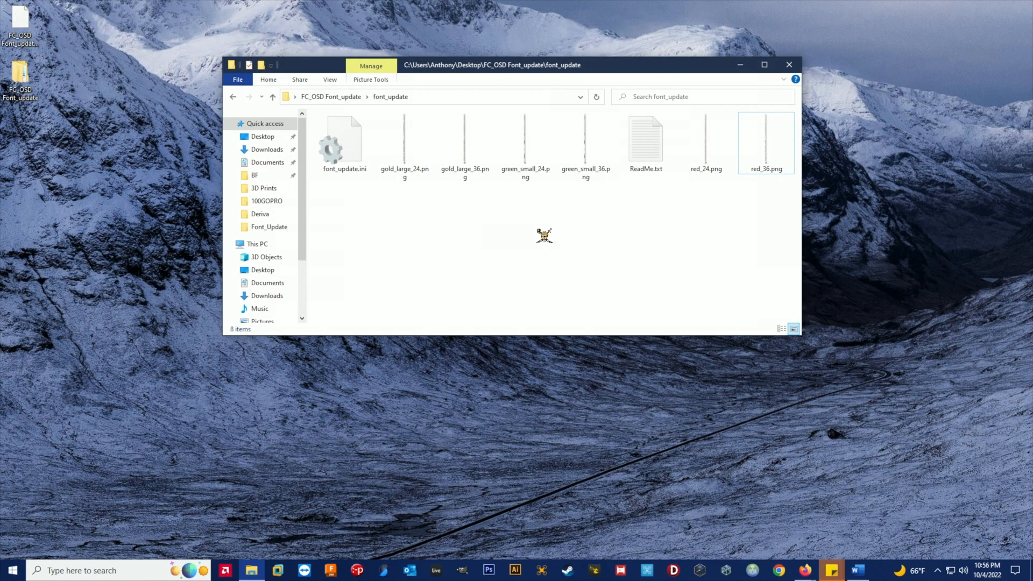
Open font_update.ini with Notepad from its right-click menu
right_click(344, 140)
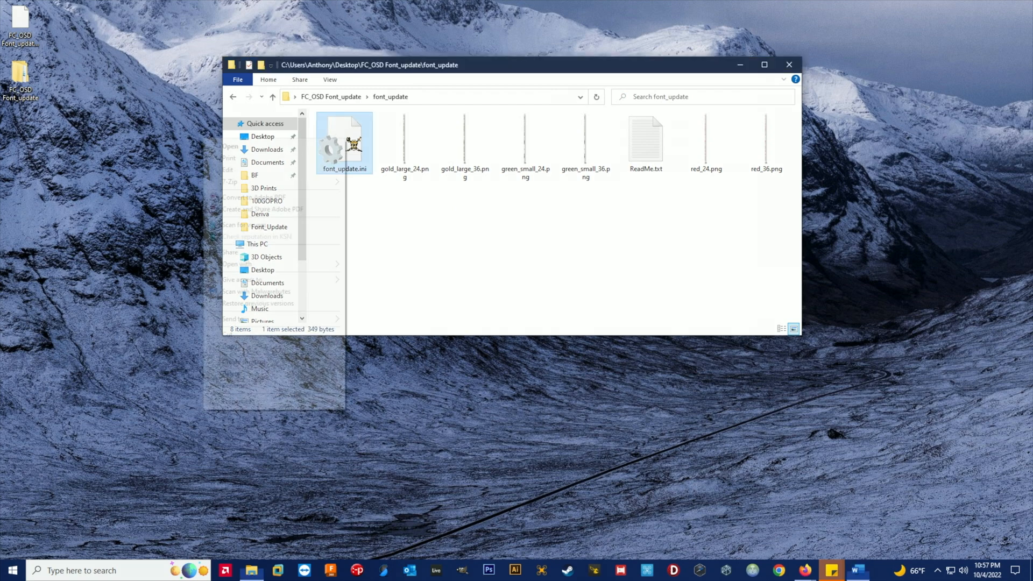
right_click(344, 142)
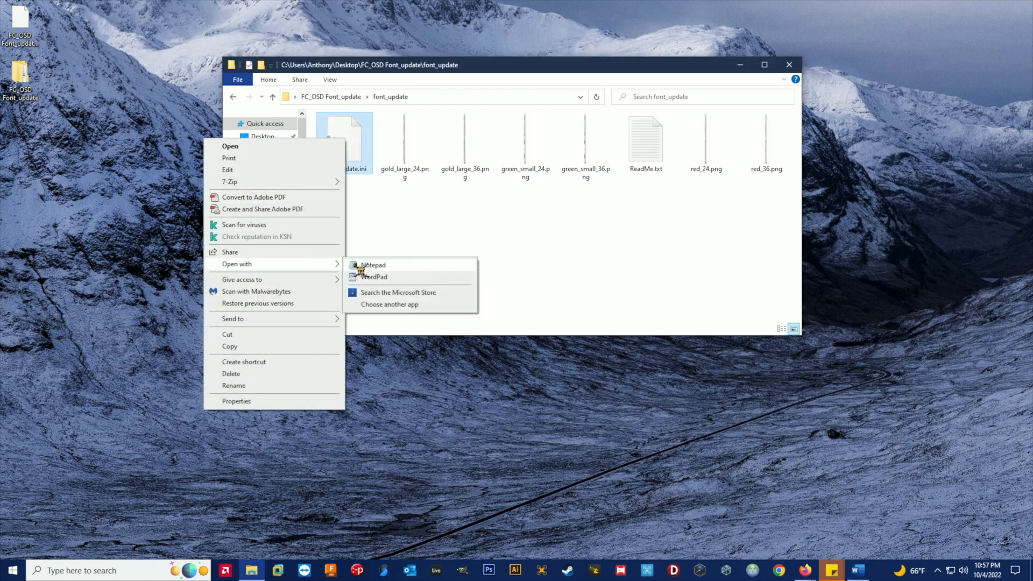
click(374, 265)
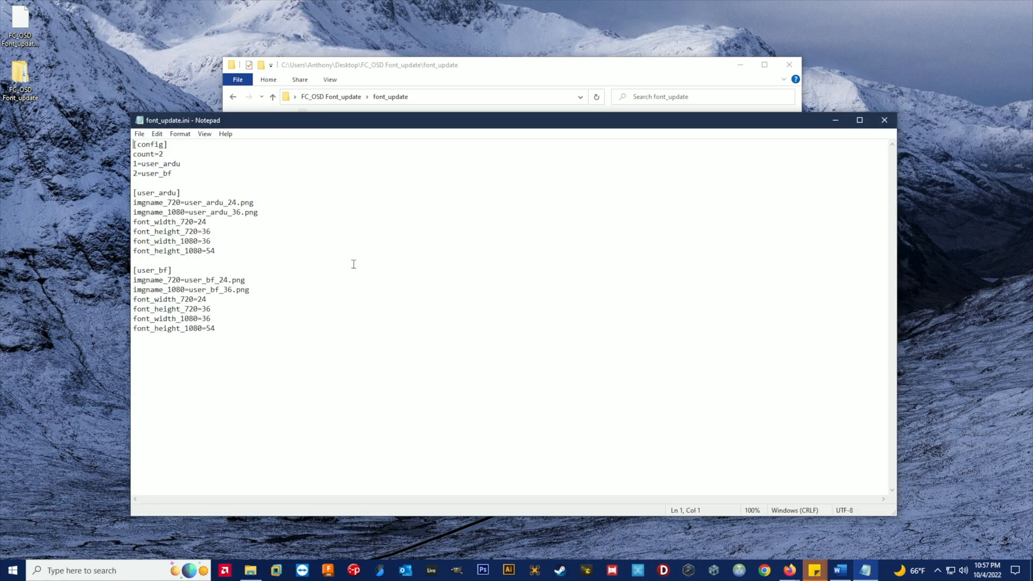
mouse_move(224, 158)
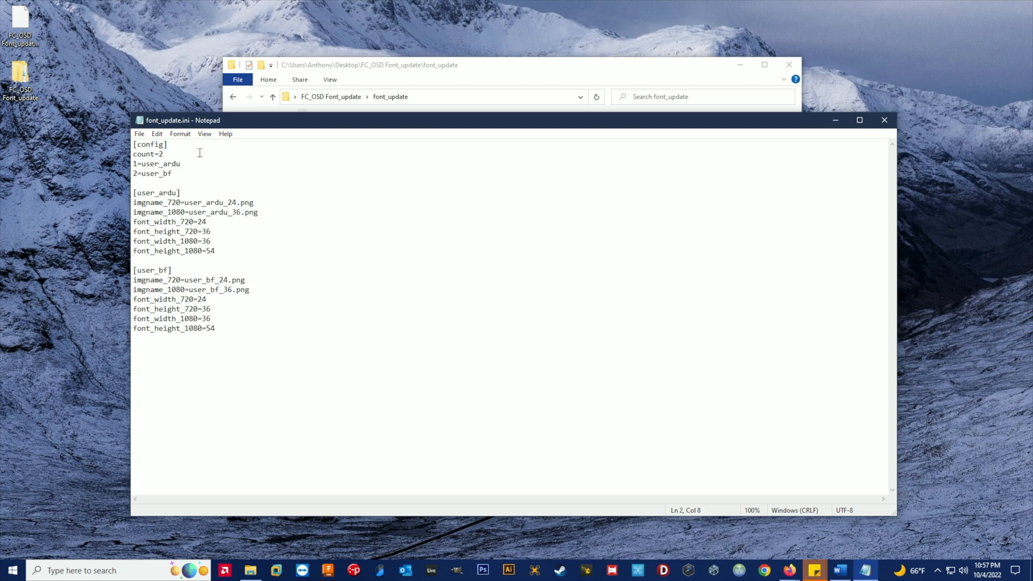
Set the profile count to 3 and rename the first profile to gold_large
key(Backspace)
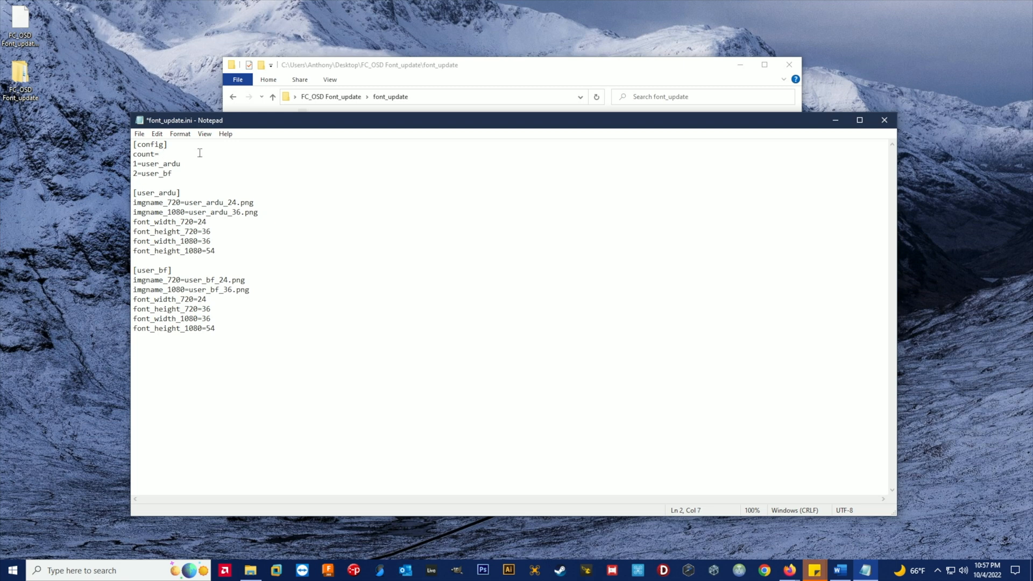
text(3)
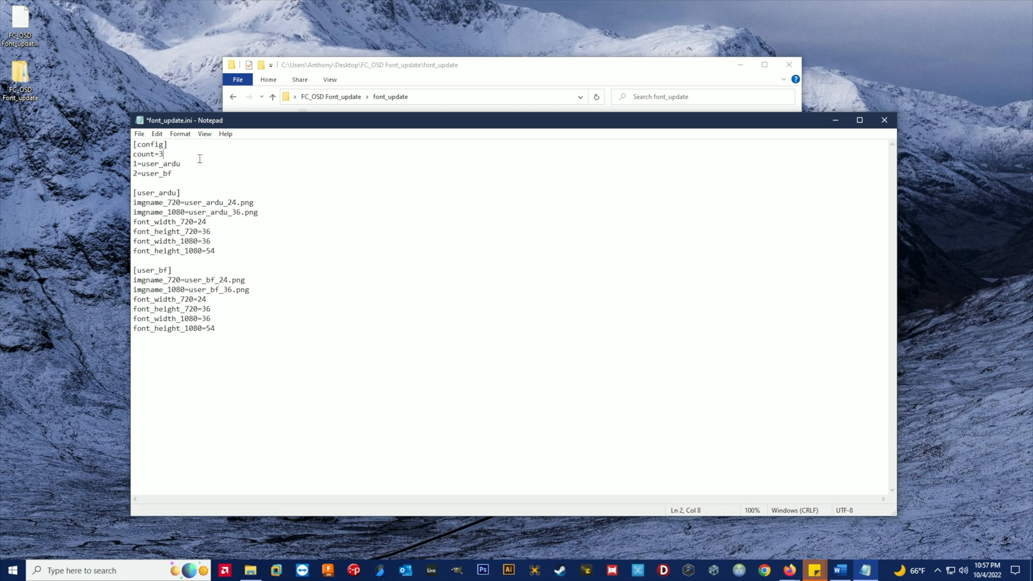
mouse_move(199, 171)
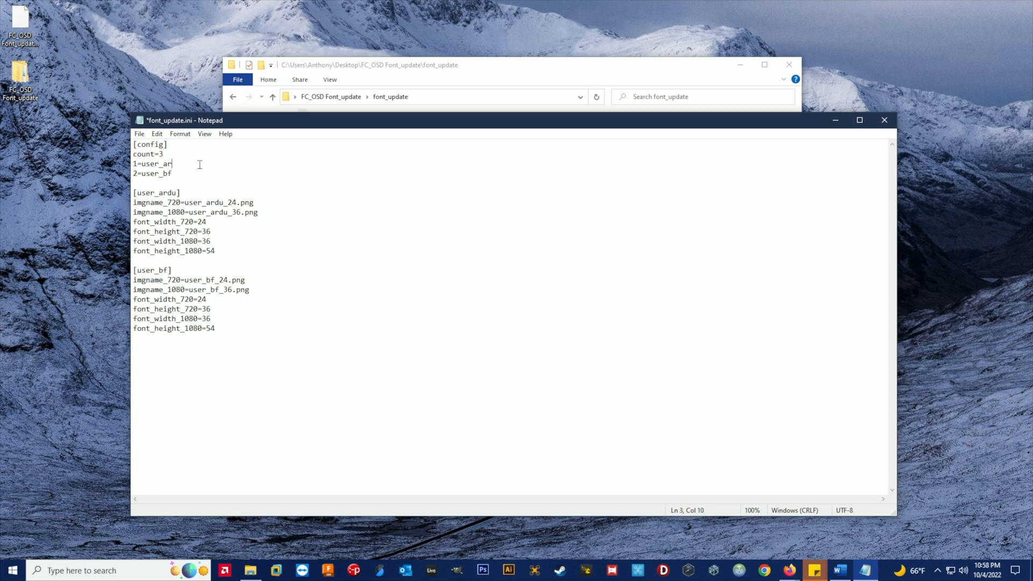
key(BackSpace)
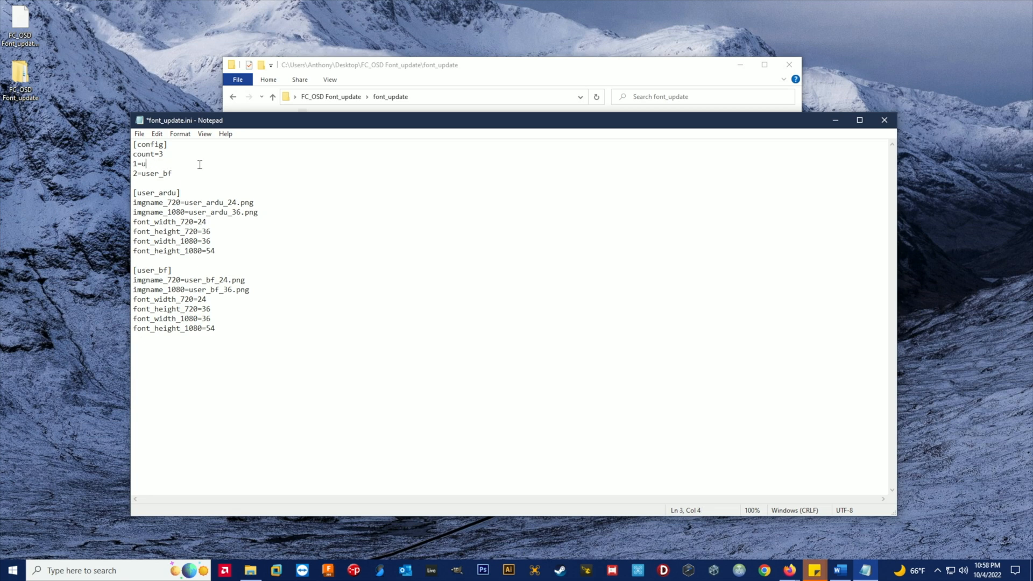
text(gold_l)
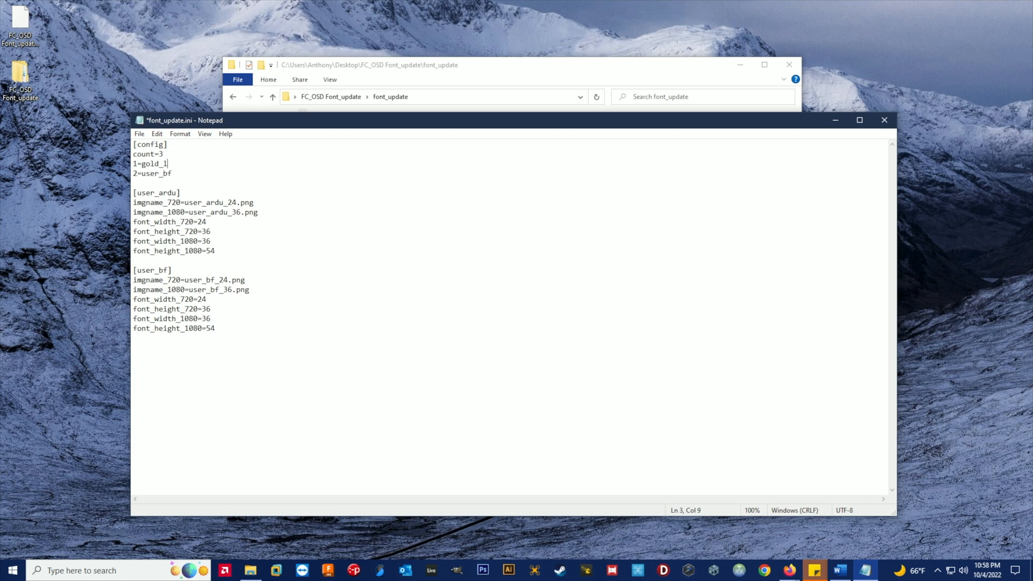
text(arge)
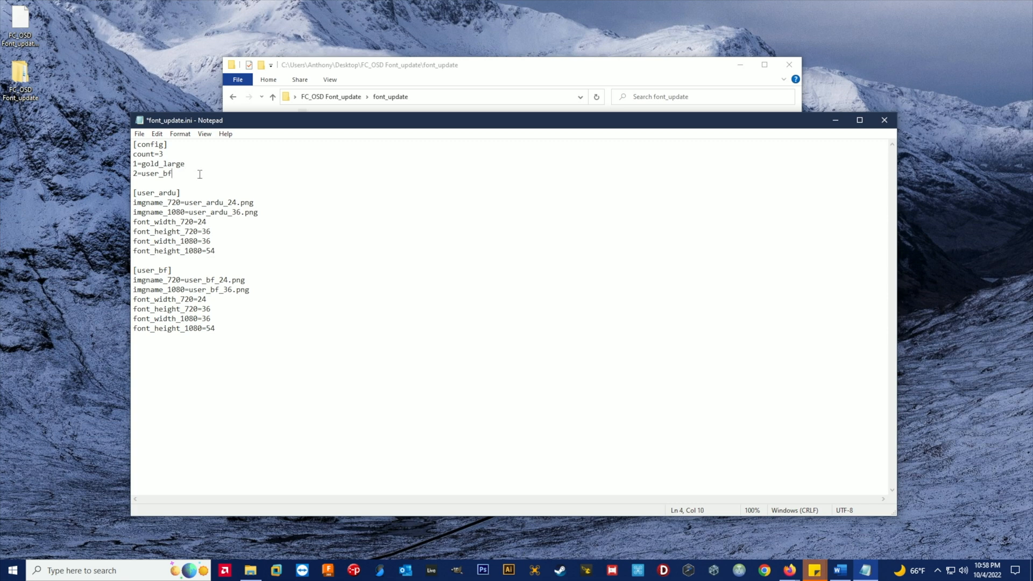
Rename the second profile to green_small and add a '3=red' profile line
key(BackSpace)
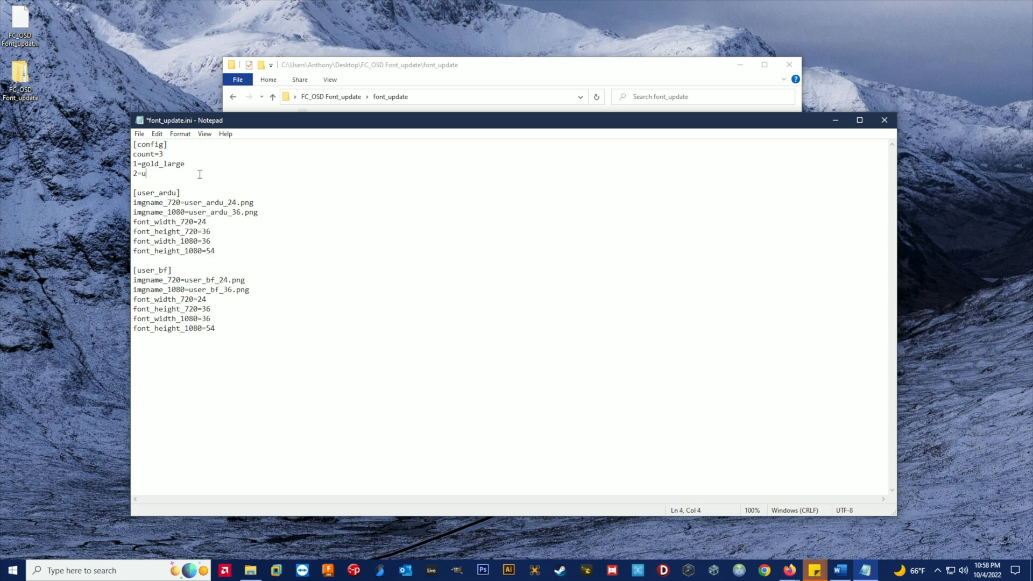
text(reen_)
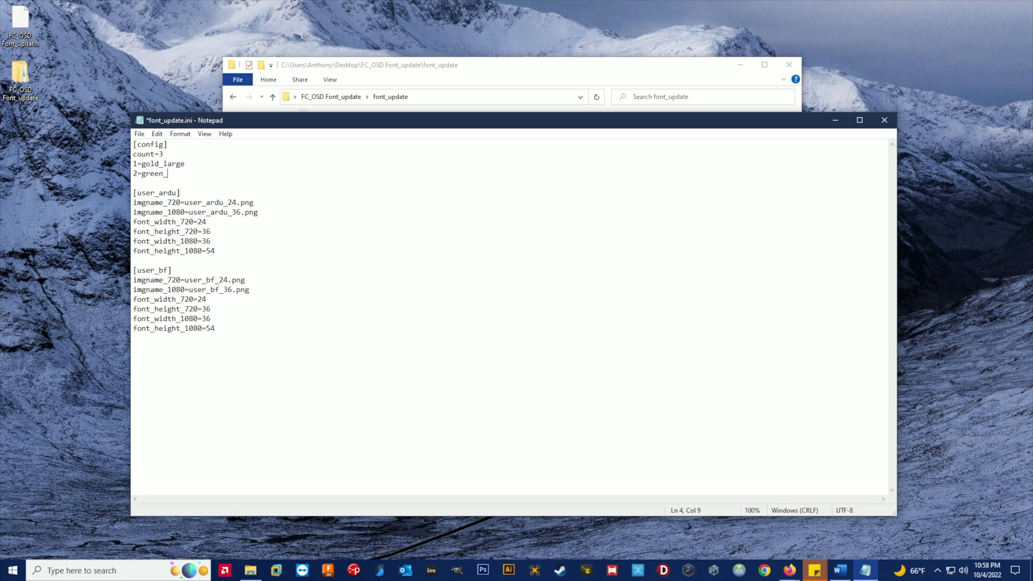
text(smal)
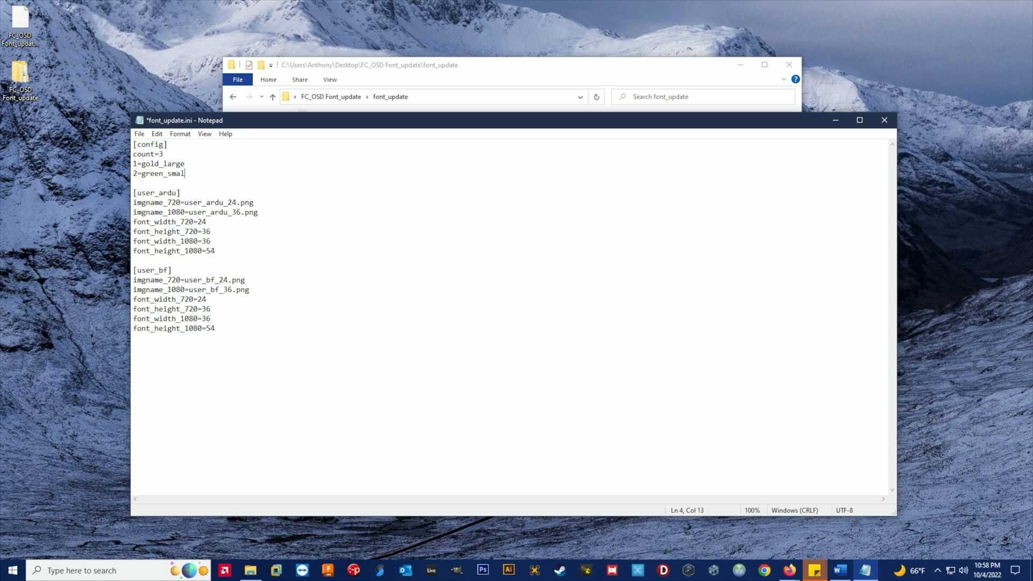
text(l)
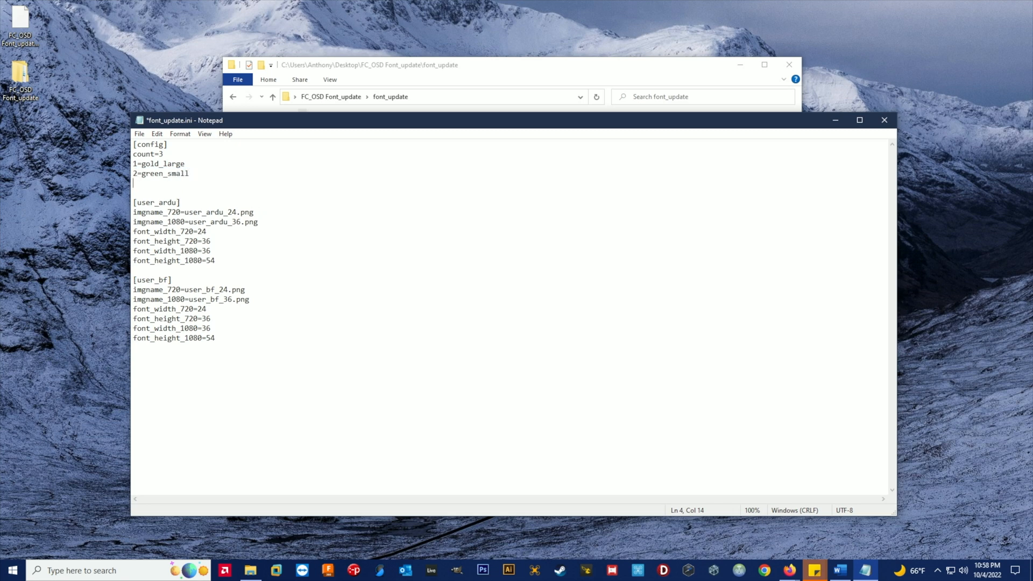
text(3=)
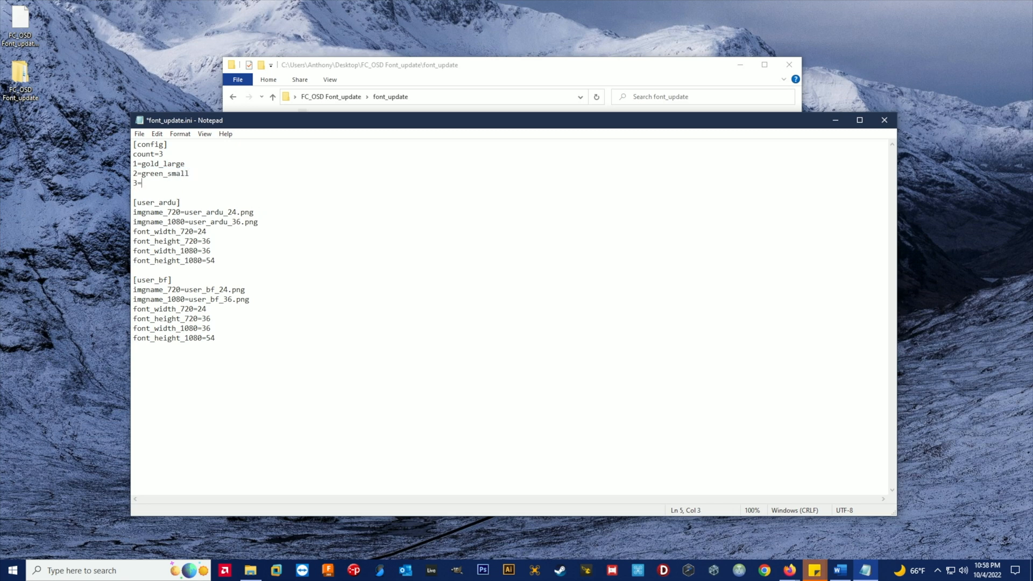
text(red)
click(509, 203)
text([gold_large)
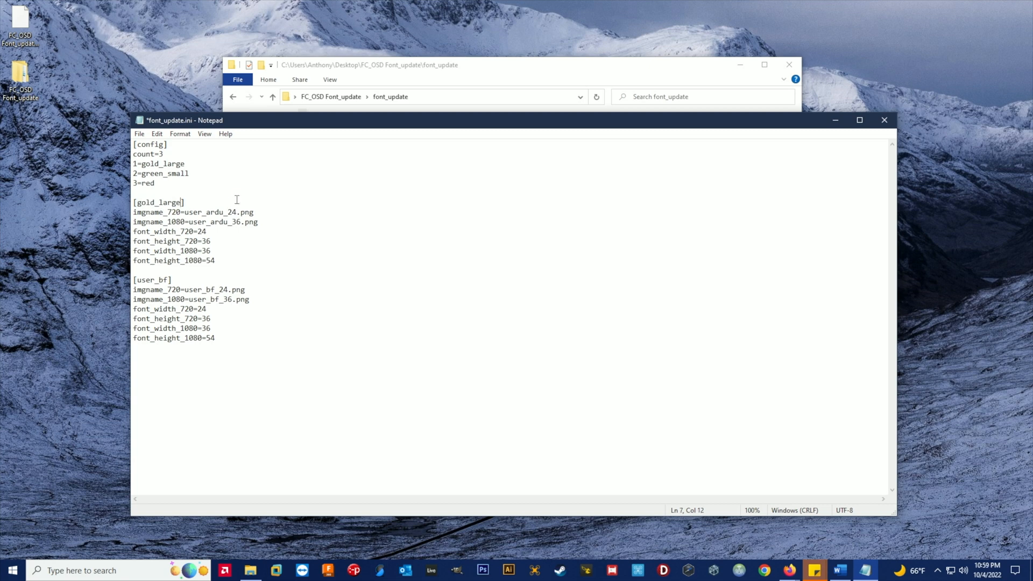
Replace user_ardu with gold_large in both imgname lines, giving gold_large_24.png and gold_large_36.png
double_click(208, 212)
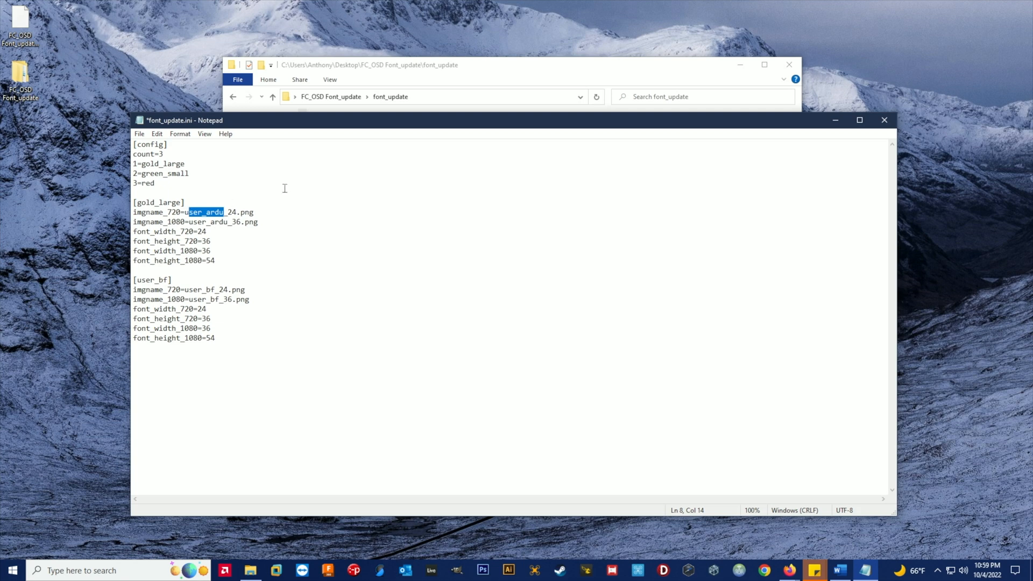
key(Delete)
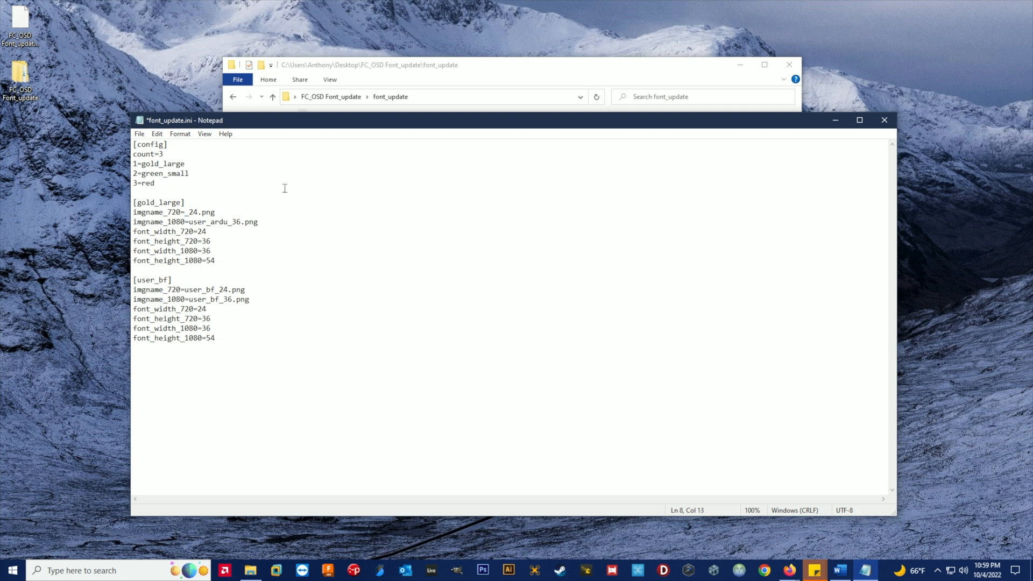
text(gold_large)
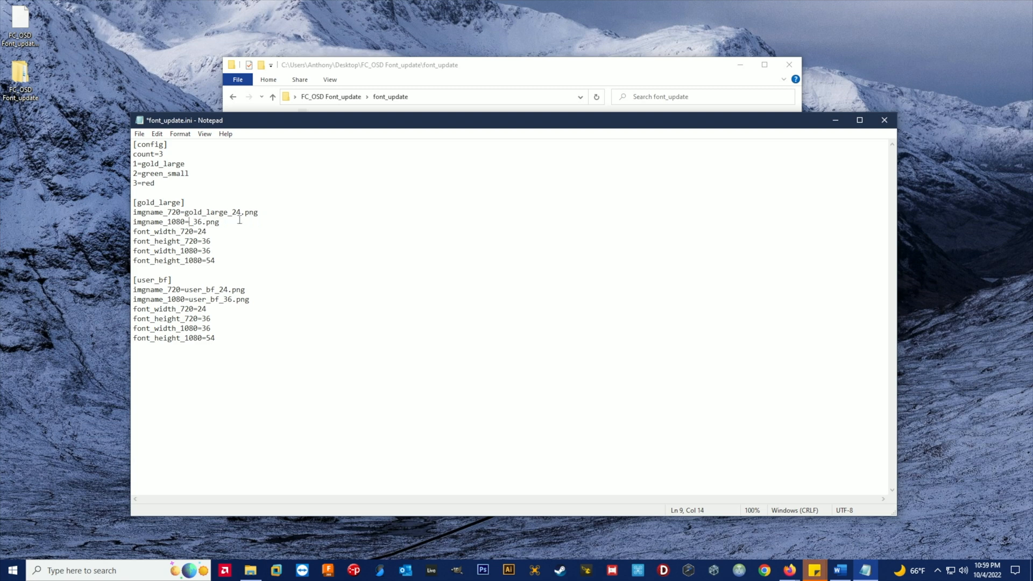
text(gold_large)
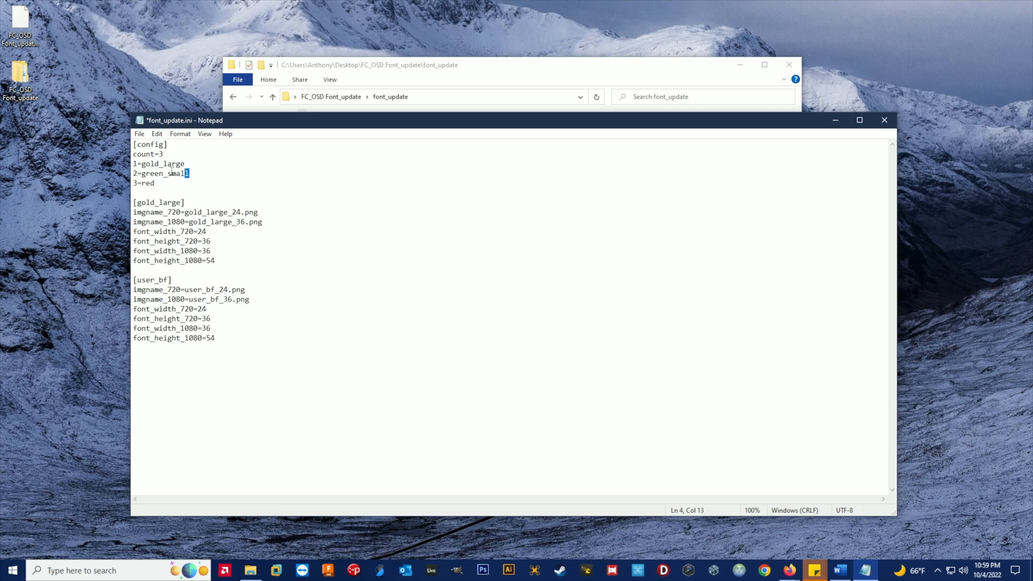
double_click(164, 173)
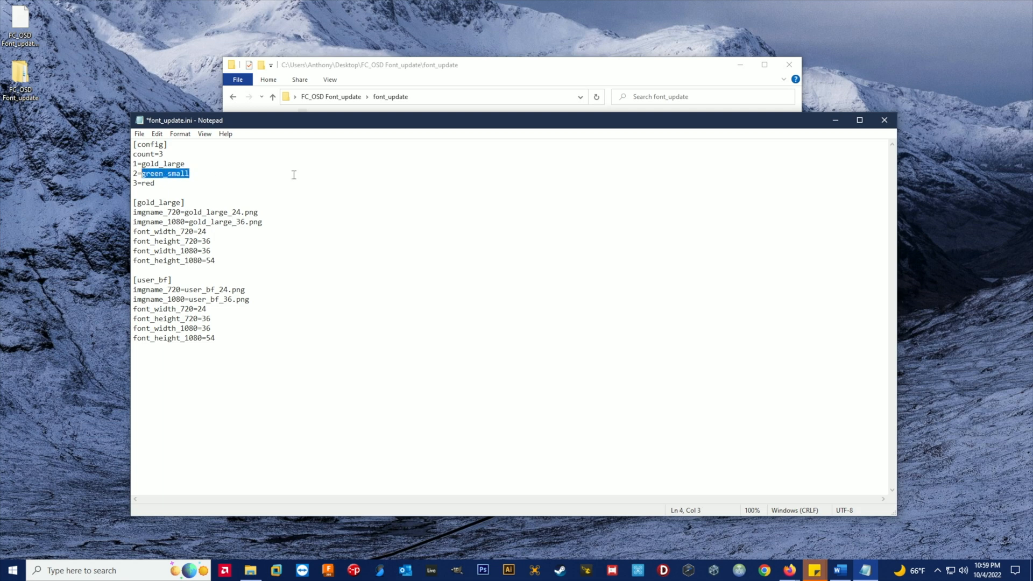
mouse_move(201, 256)
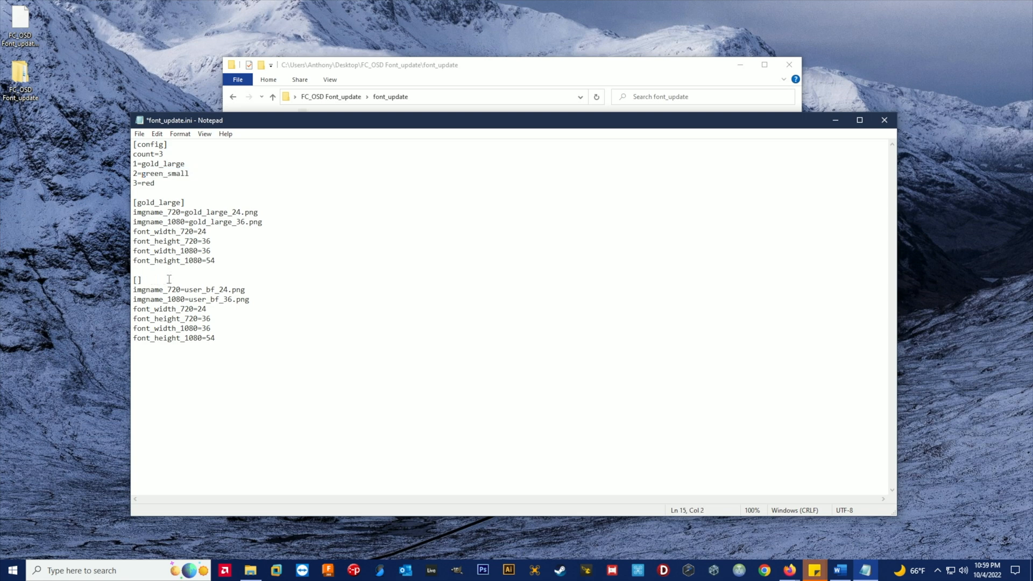
Rename [user_bf] to [green_small] and point its images to green_small_24.png and green_small_36.png
text(green_small)
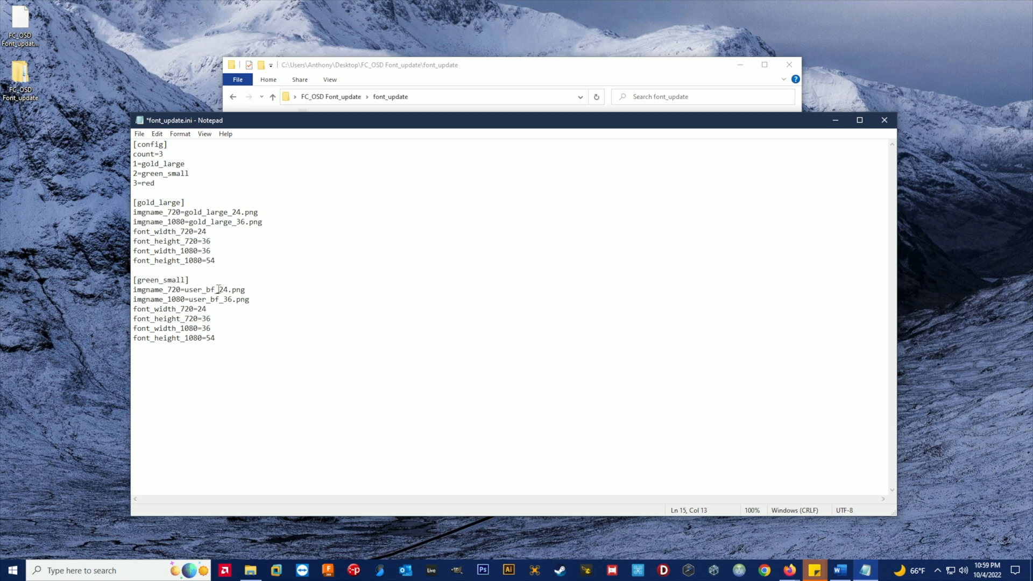
double_click(195, 290)
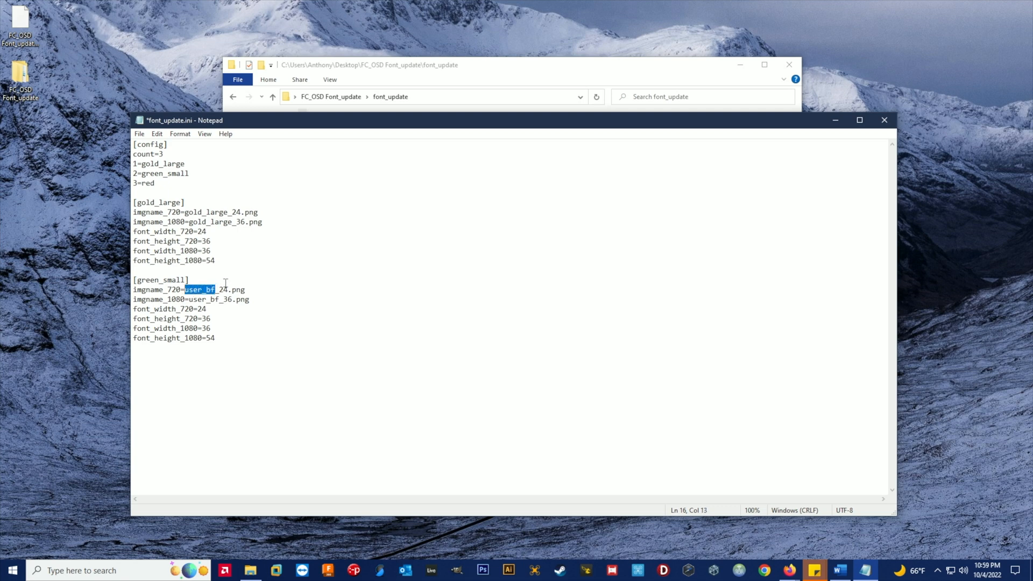
text(green_small)
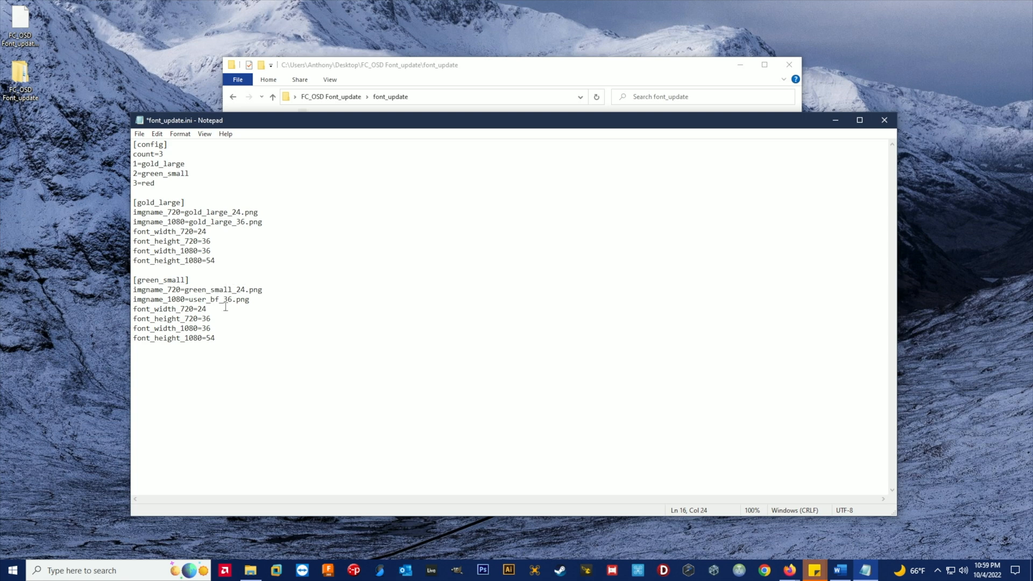
double_click(206, 299)
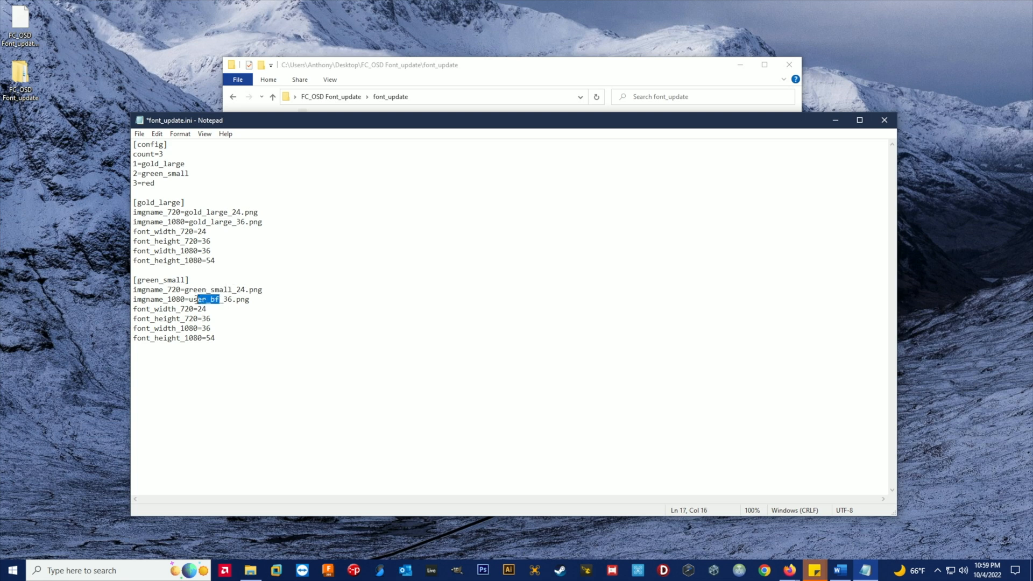
drag(200, 299, 187, 299)
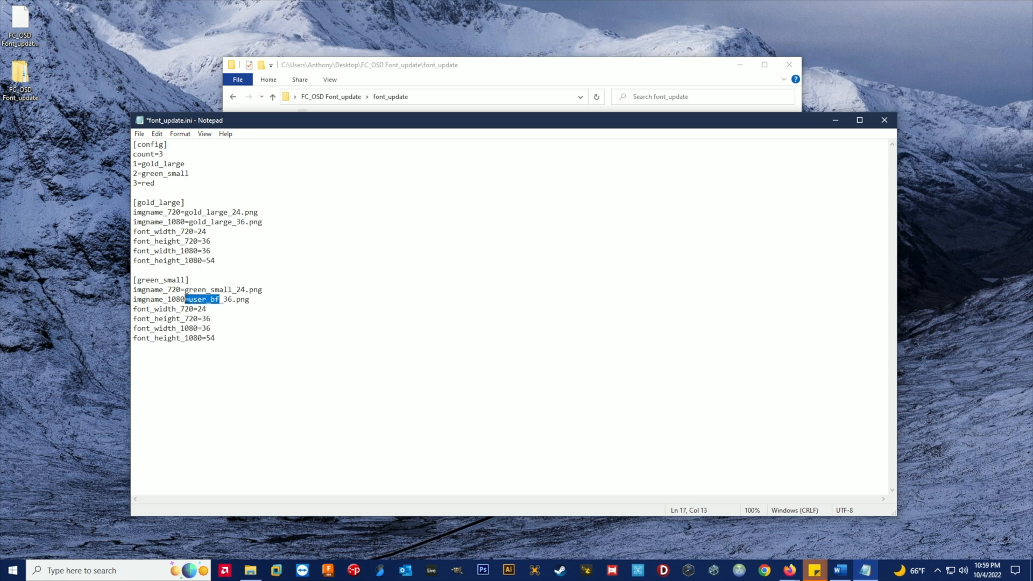
key(Delete)
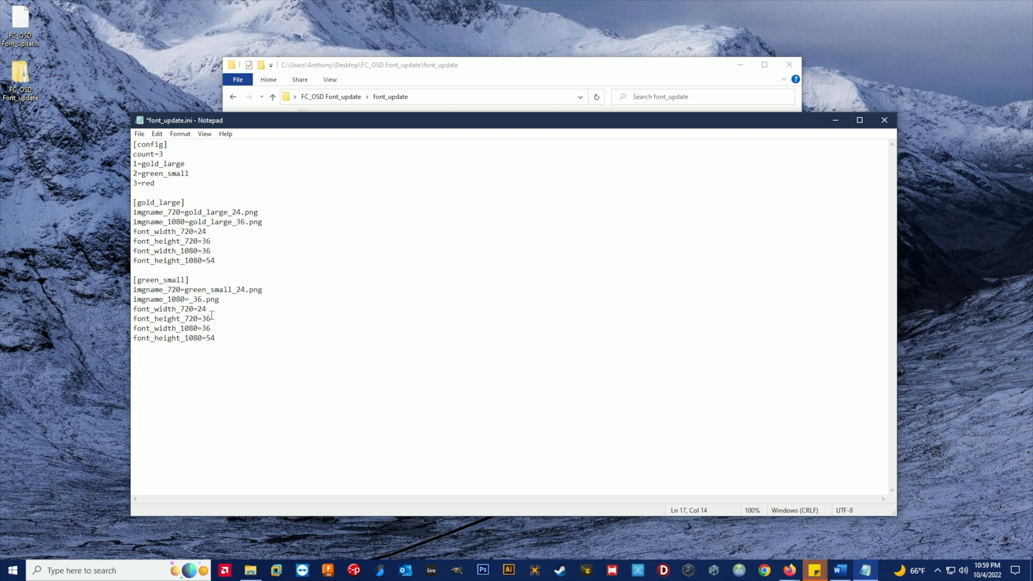
Duplicate the green_small section as [red] with red_24.png and red_36.png, then save font_update.ini
text(green_small)
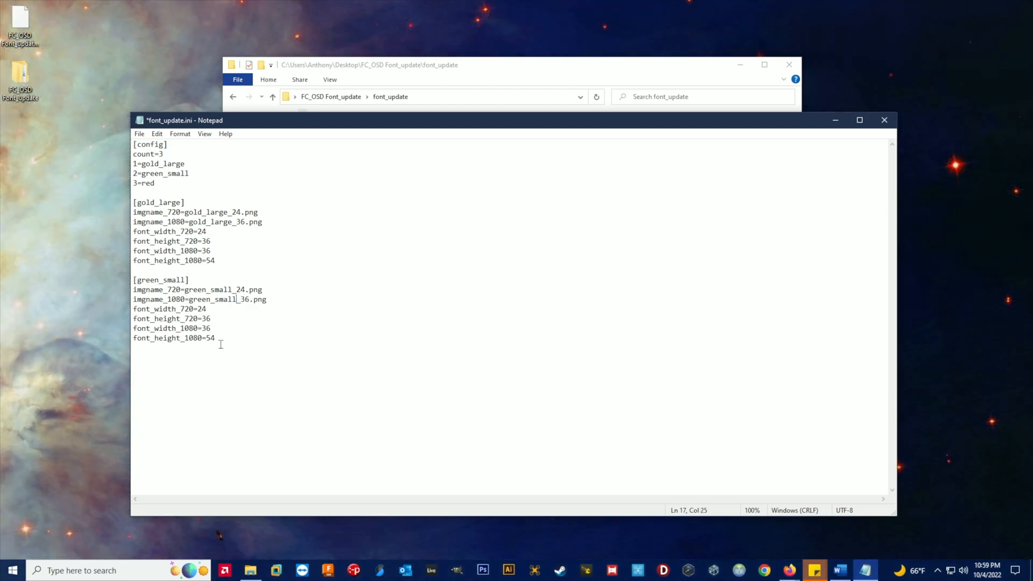
drag(133, 290, 214, 338)
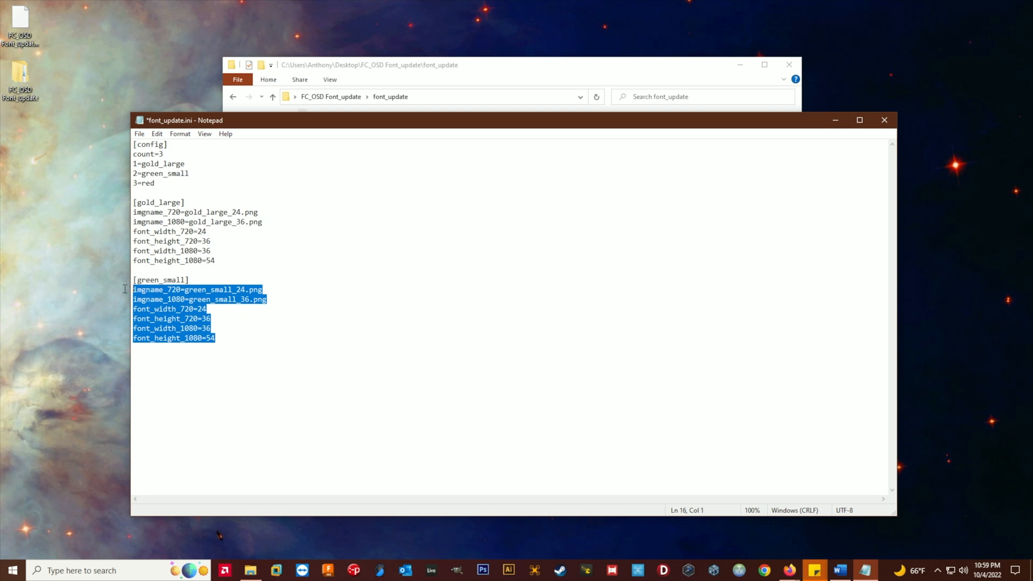
key(ctrl+v)
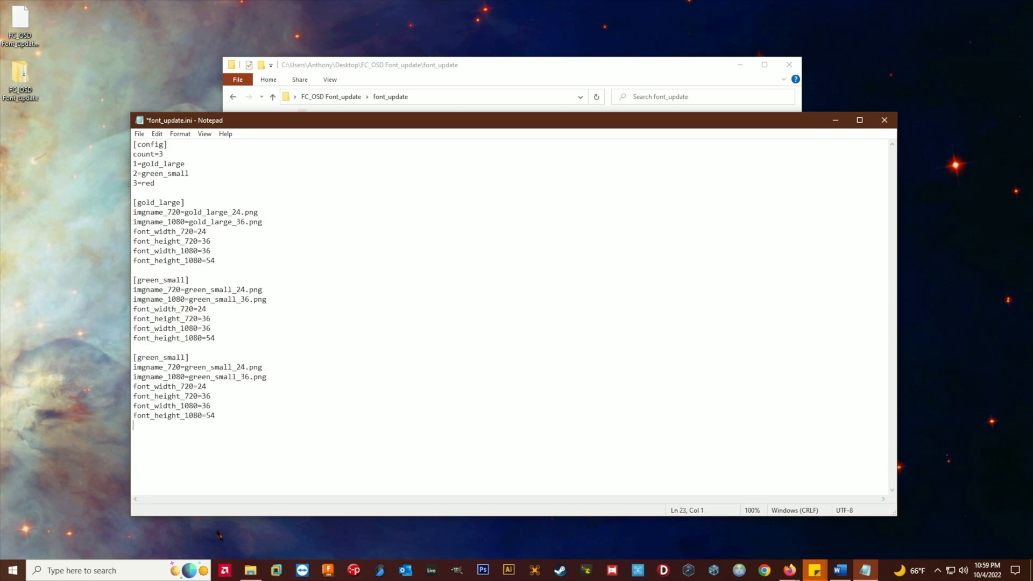
text(red])
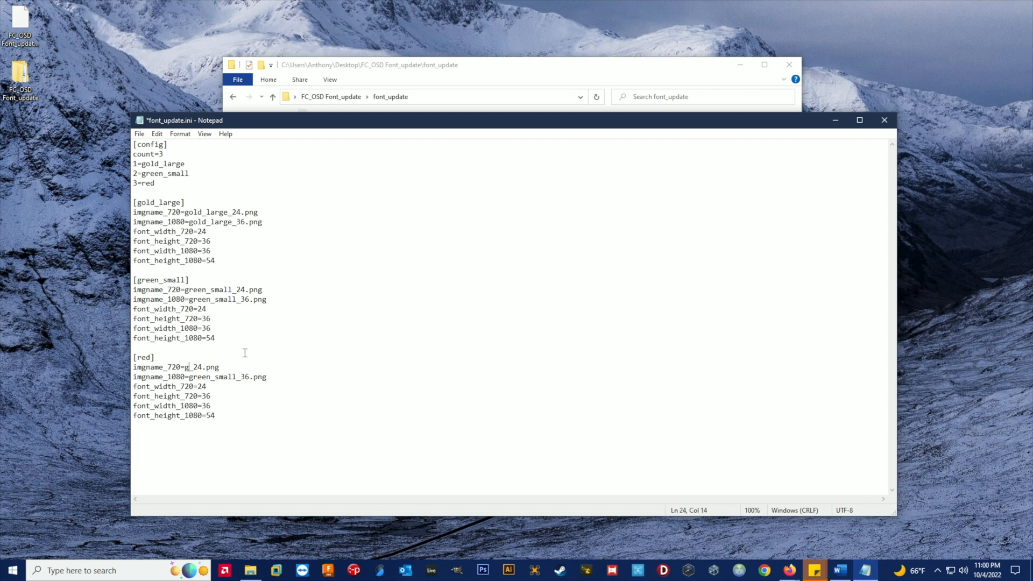
text(red)
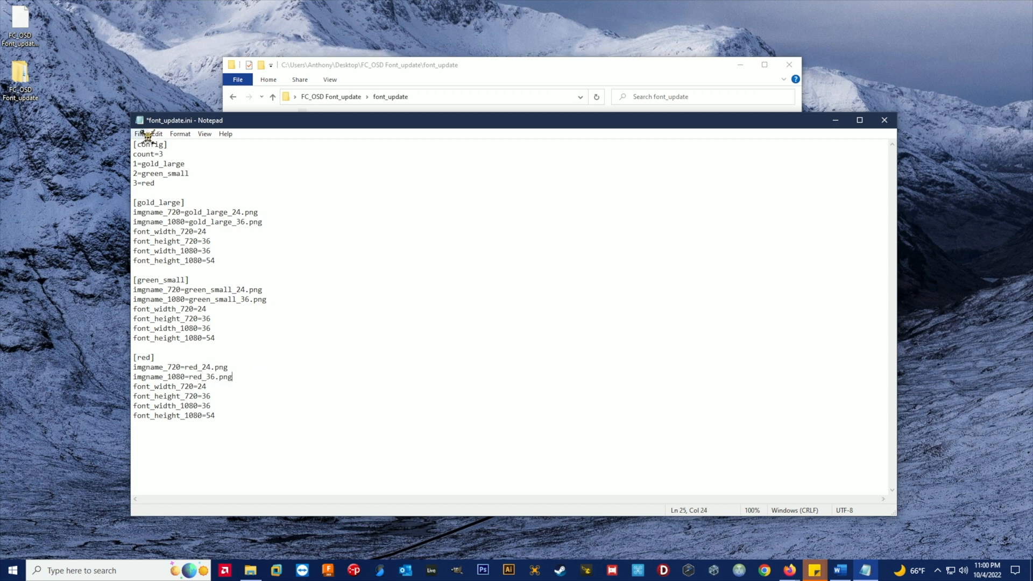
click(138, 134)
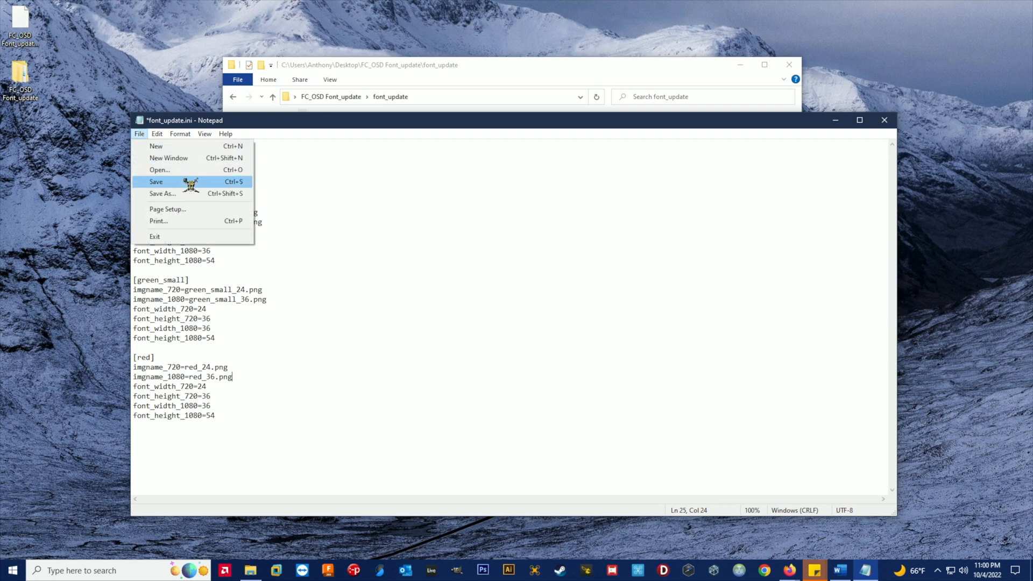
click(156, 182)
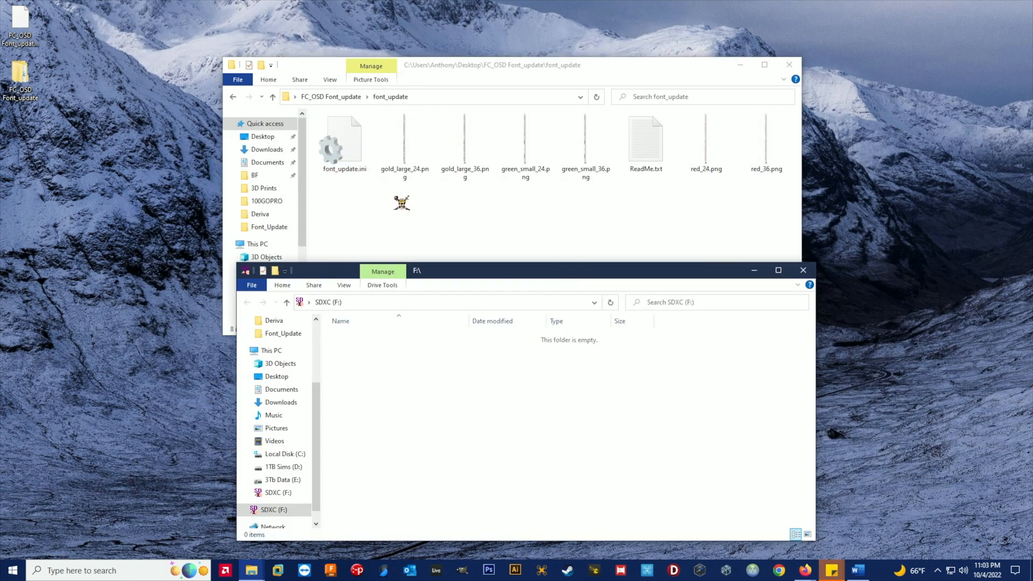
Copy font_update.ini and the six font PNGs onto the SDXC (F:) drive
key(ctrl+a)
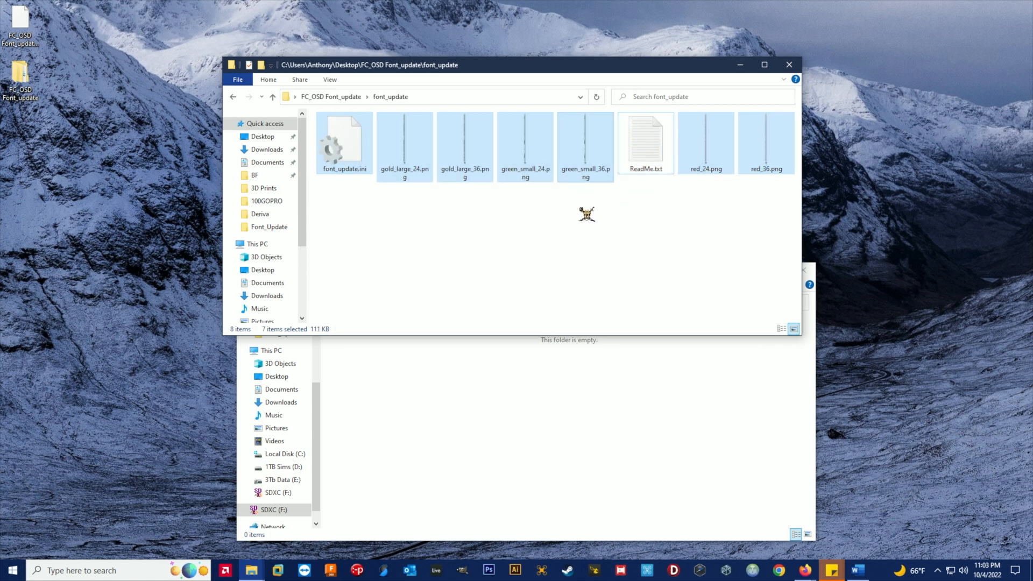
drag(586, 214, 504, 408)
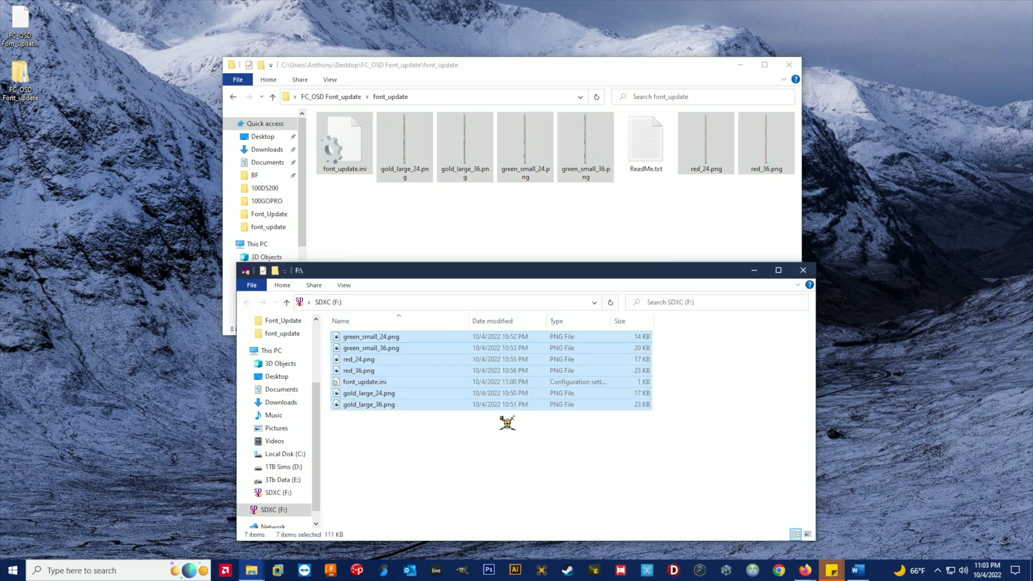
mouse_move(370, 453)
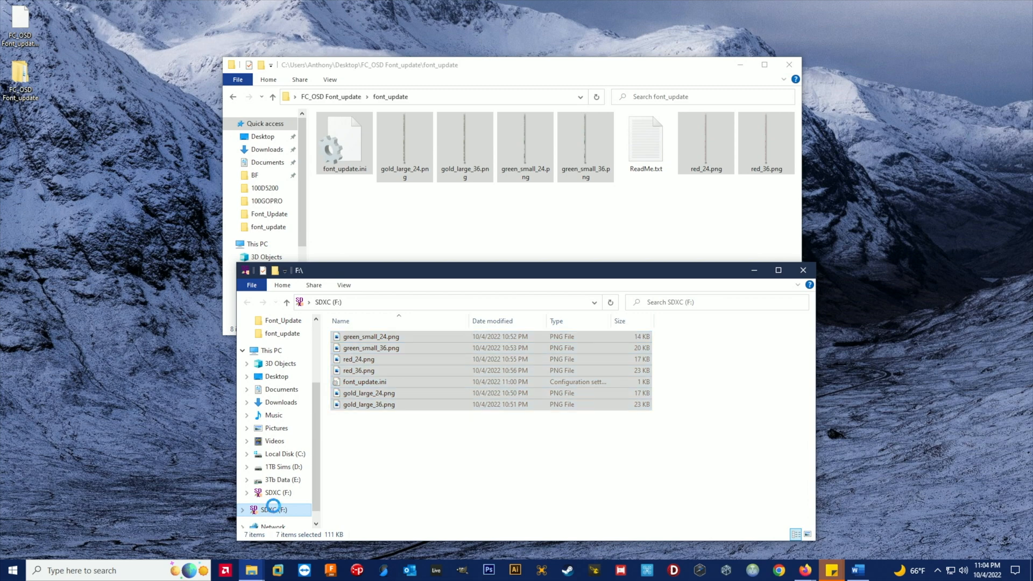
right_click(269, 510)
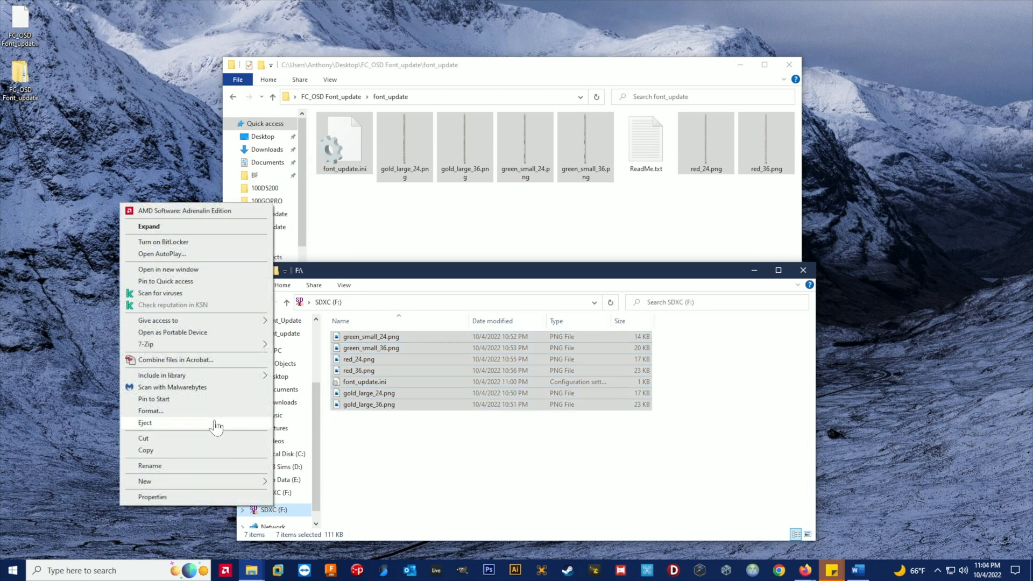